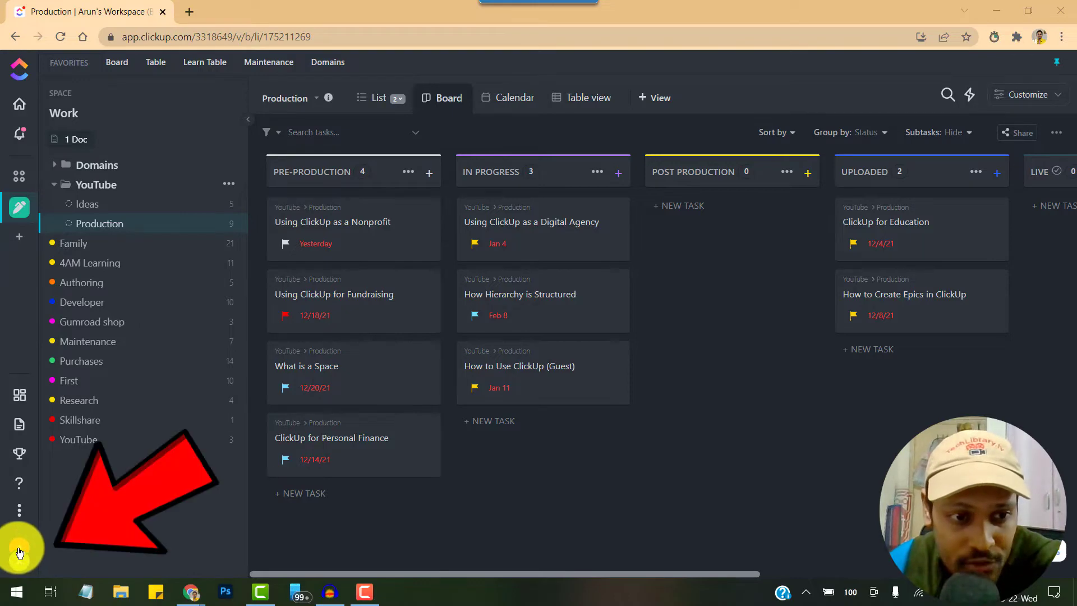
Enable 'Dark side(bar)' in sidebar settings, then open the YouTube folder's Ideas list.
{"action": "left_click", "coordinate": [20, 546]}
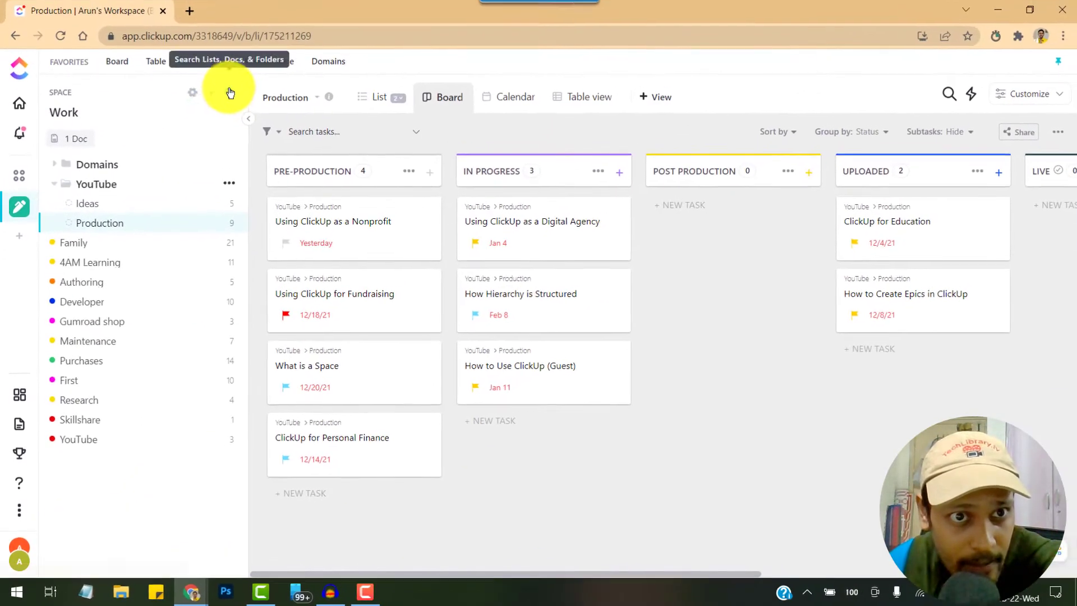
{"action": "left_click", "coordinate": [193, 92]}
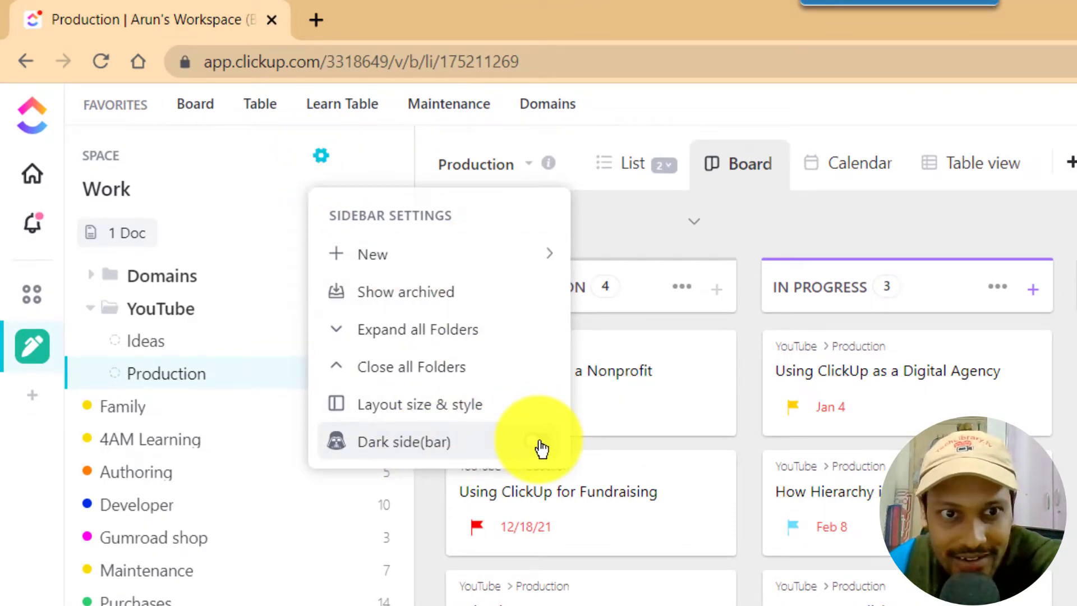
{"action": "left_click", "coordinate": [539, 441]}
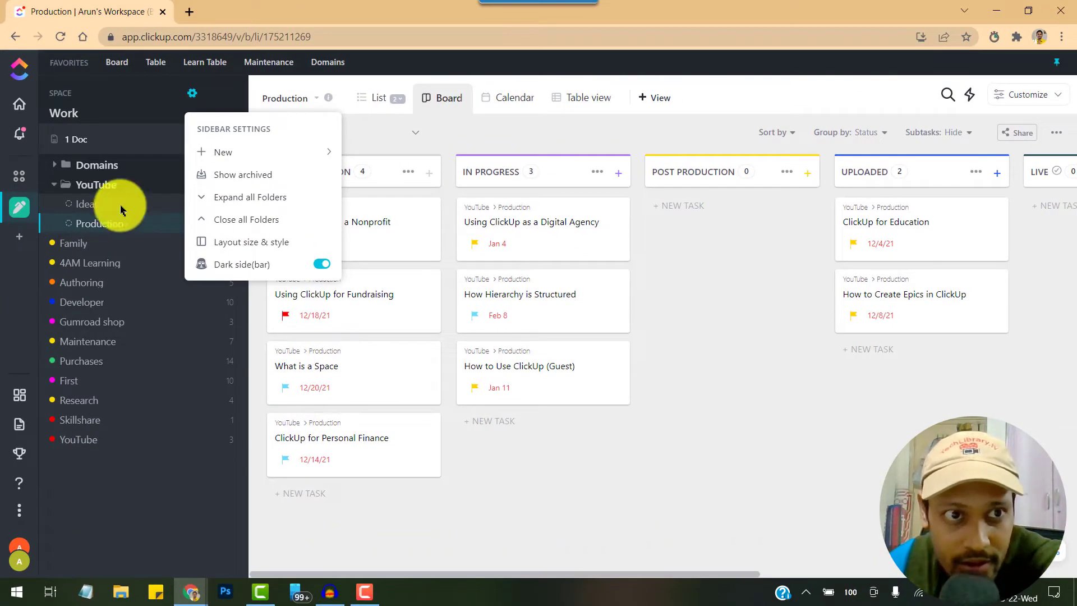
{"action": "left_click", "coordinate": [192, 93]}
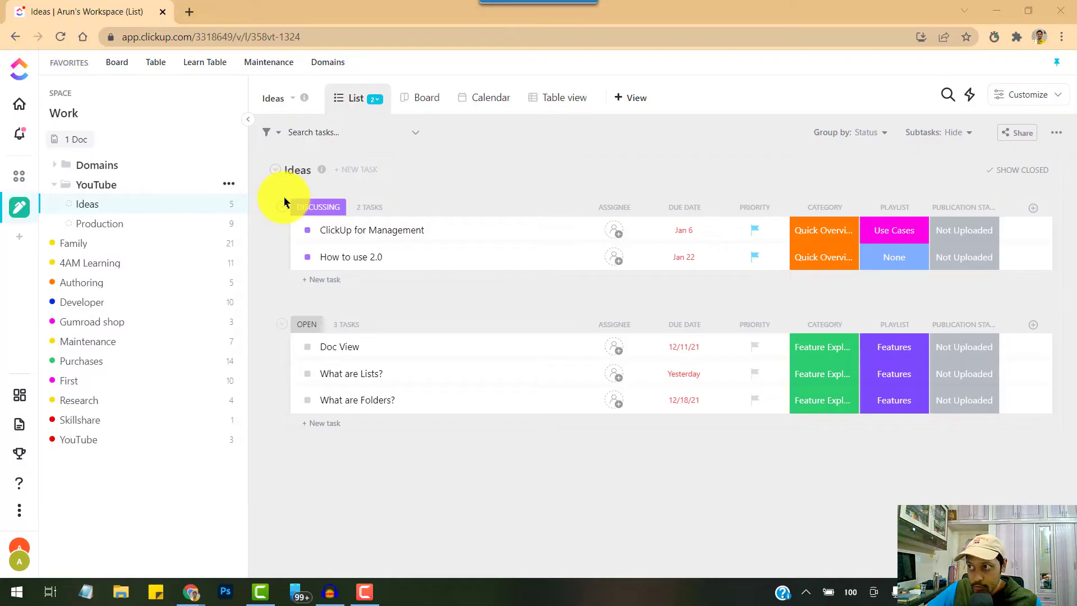
{"action": "key", "text": "ctrl+plus"}
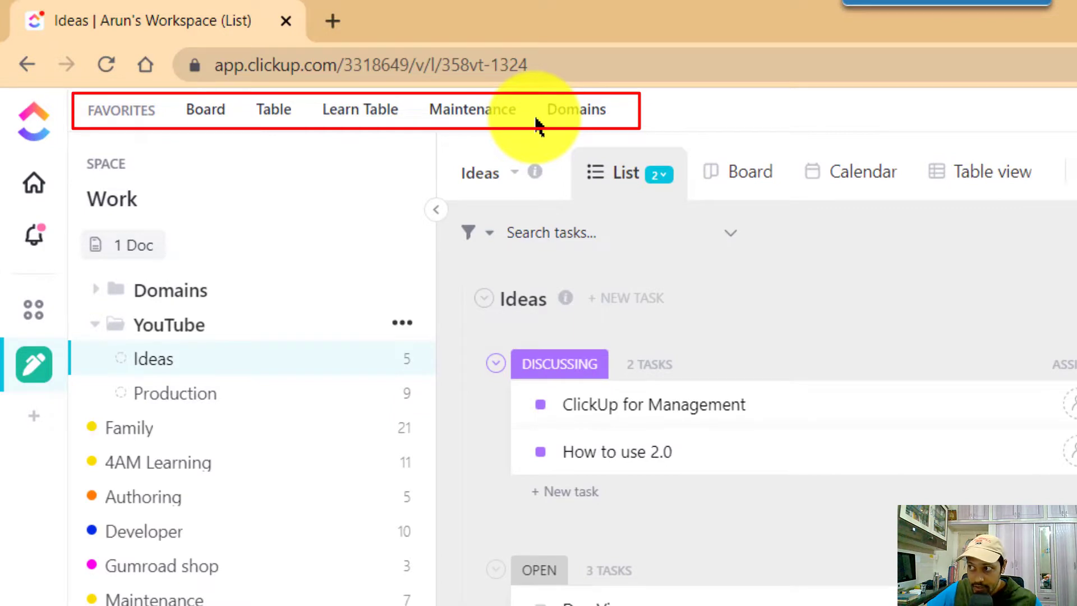
{"action": "mouse_move", "coordinate": [33, 309]}
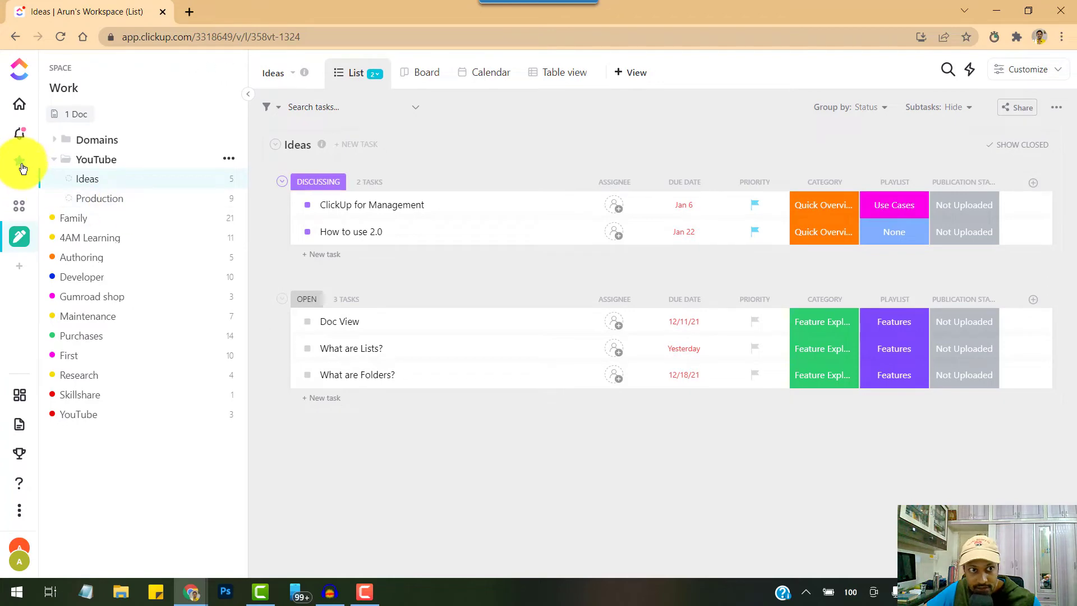
{"action": "left_click", "coordinate": [23, 167]}
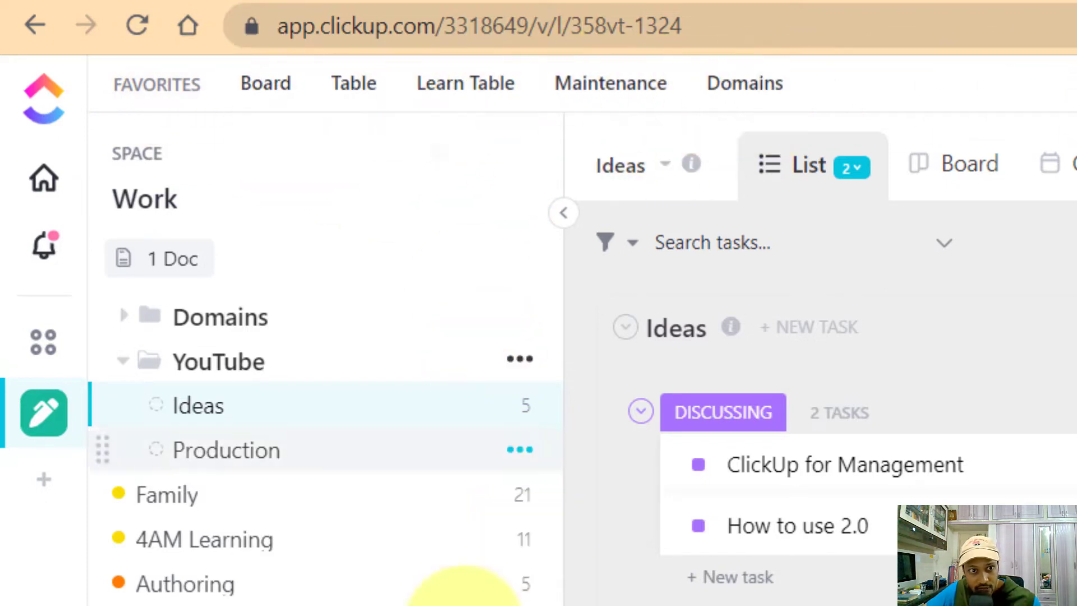
{"action": "mouse_move", "coordinate": [288, 453]}
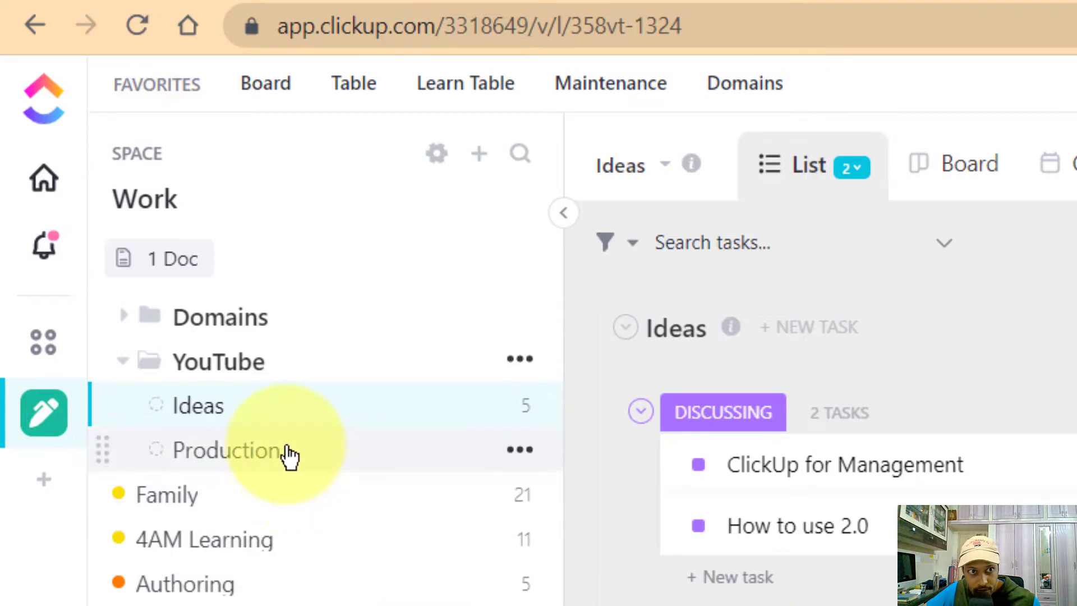
Load the Production list as a status board and bring up its List Settings menu.
{"action": "left_click", "coordinate": [226, 450]}
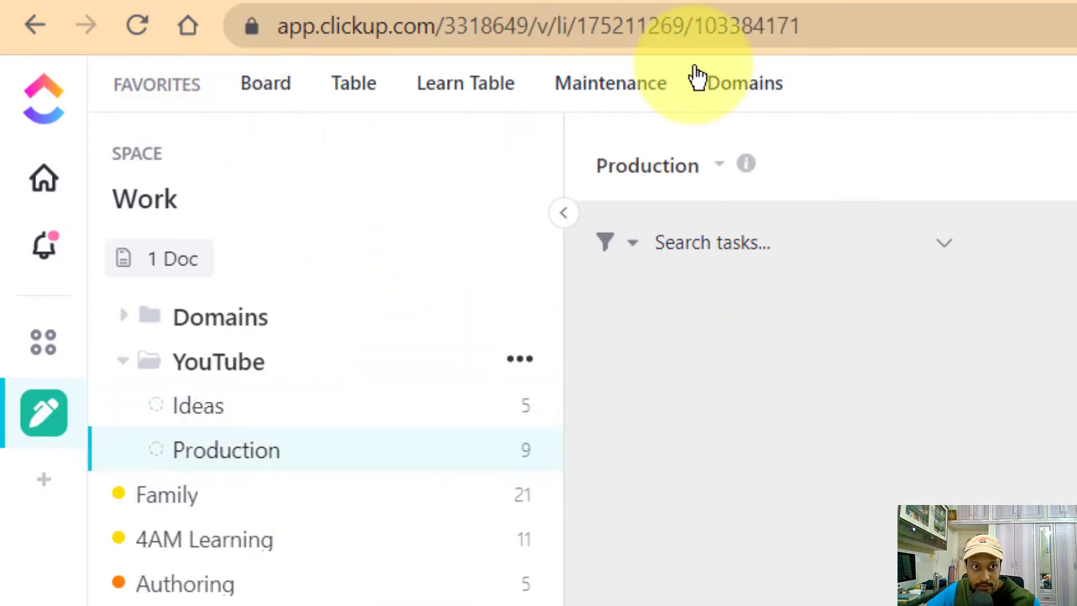
{"action": "mouse_move", "coordinate": [381, 377]}
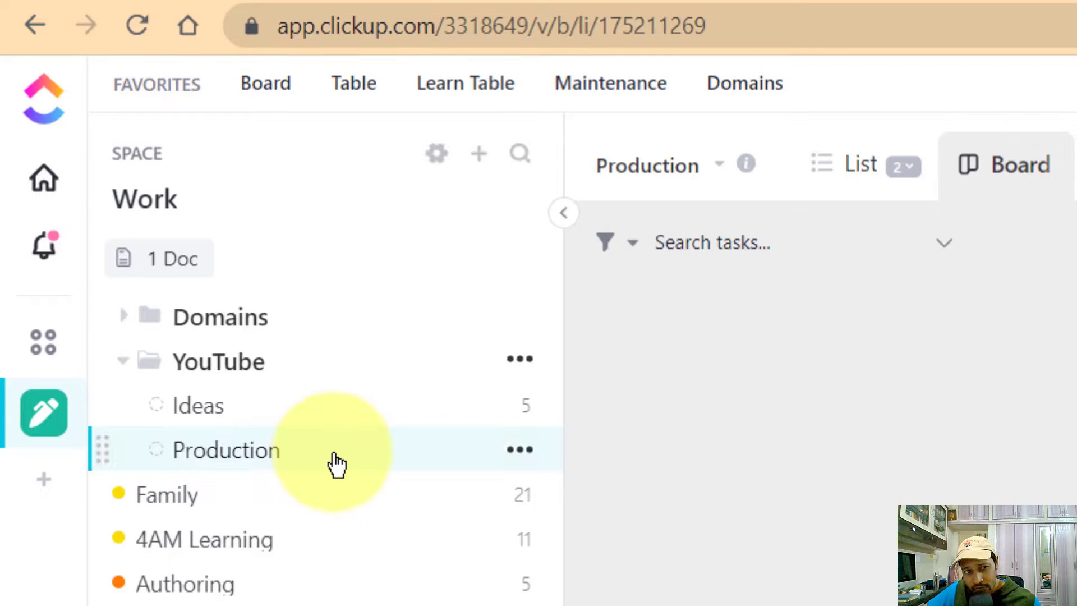
{"action": "left_click", "coordinate": [227, 450]}
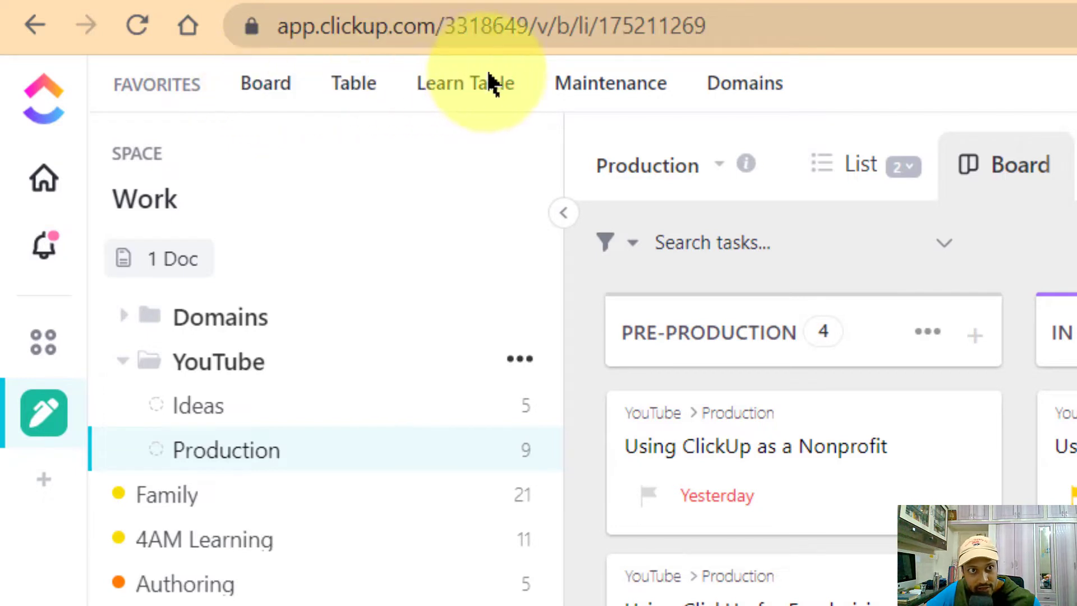
{"action": "mouse_move", "coordinate": [603, 92]}
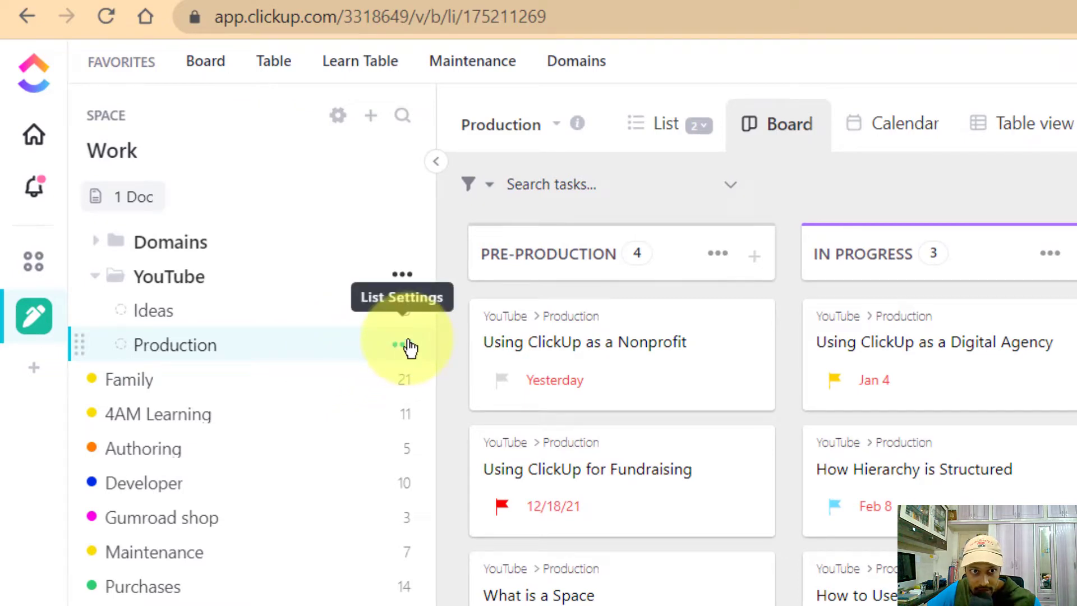
{"action": "left_click", "coordinate": [401, 344]}
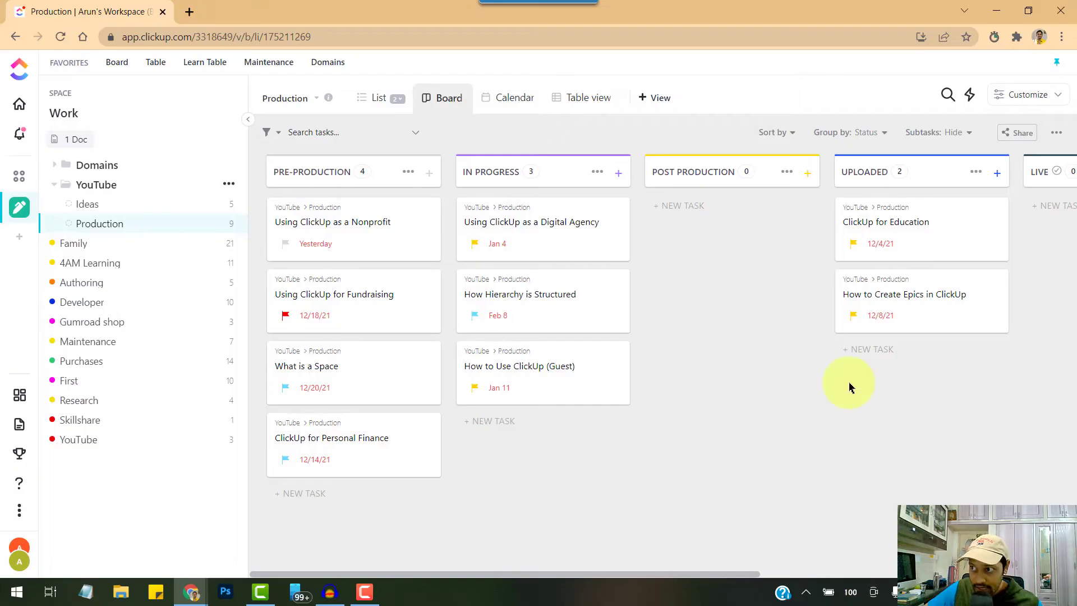
{"action": "mouse_move", "coordinate": [633, 421]}
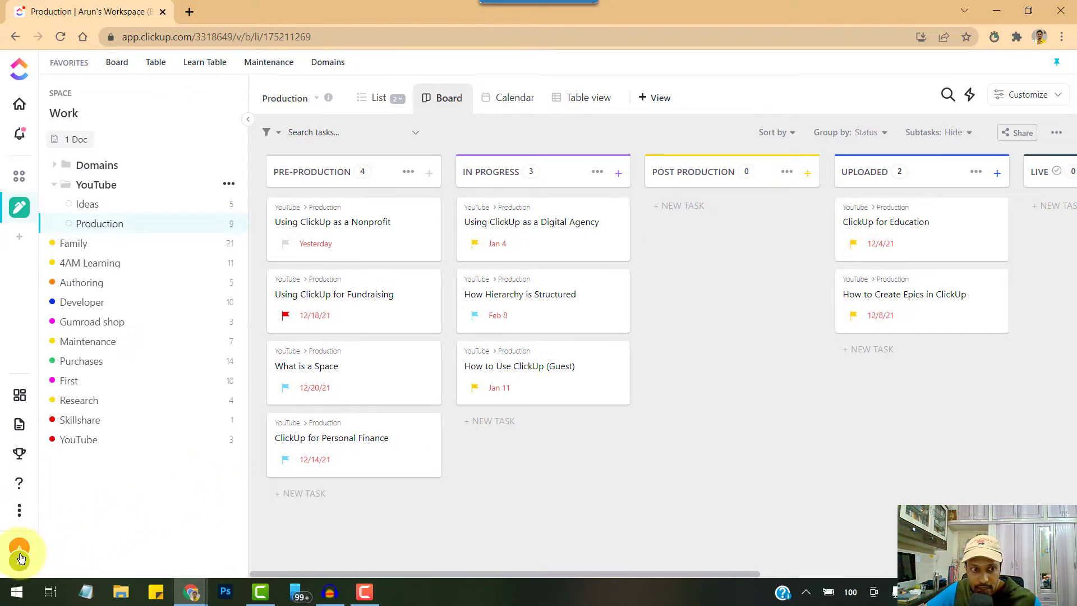
Open workspace Settings from the avatar menu and select Calendar under My Apps.
{"action": "left_click", "coordinate": [19, 549]}
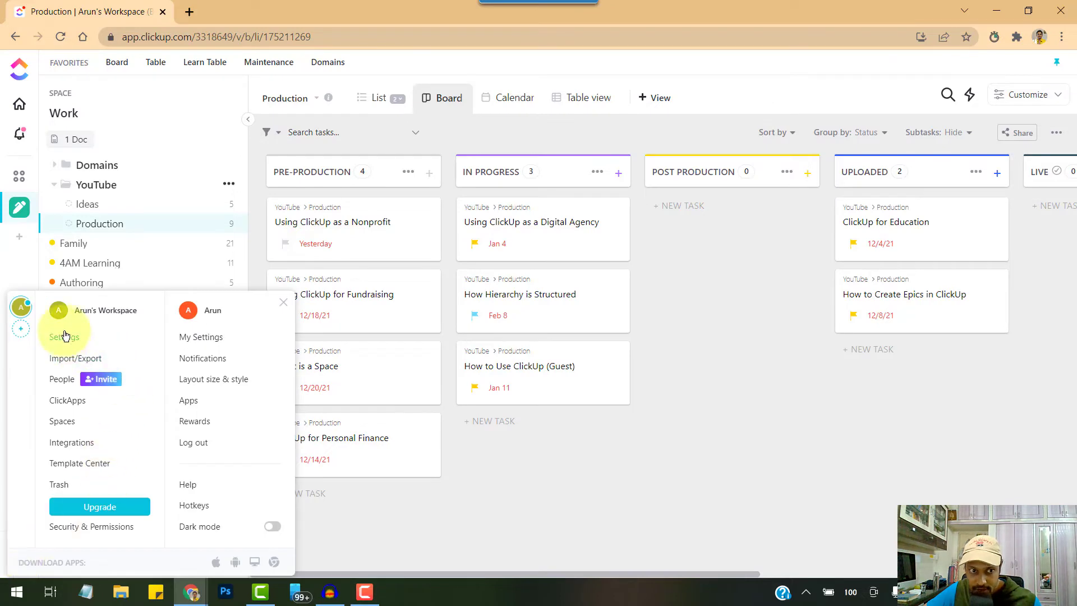
{"action": "left_click", "coordinate": [65, 336]}
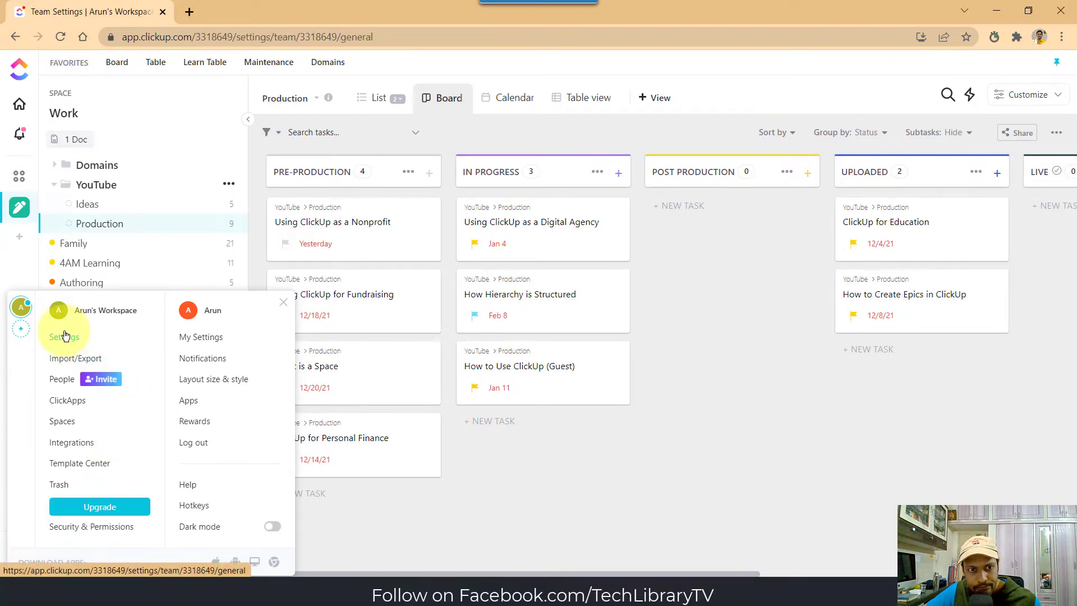
{"action": "left_click", "coordinate": [64, 336]}
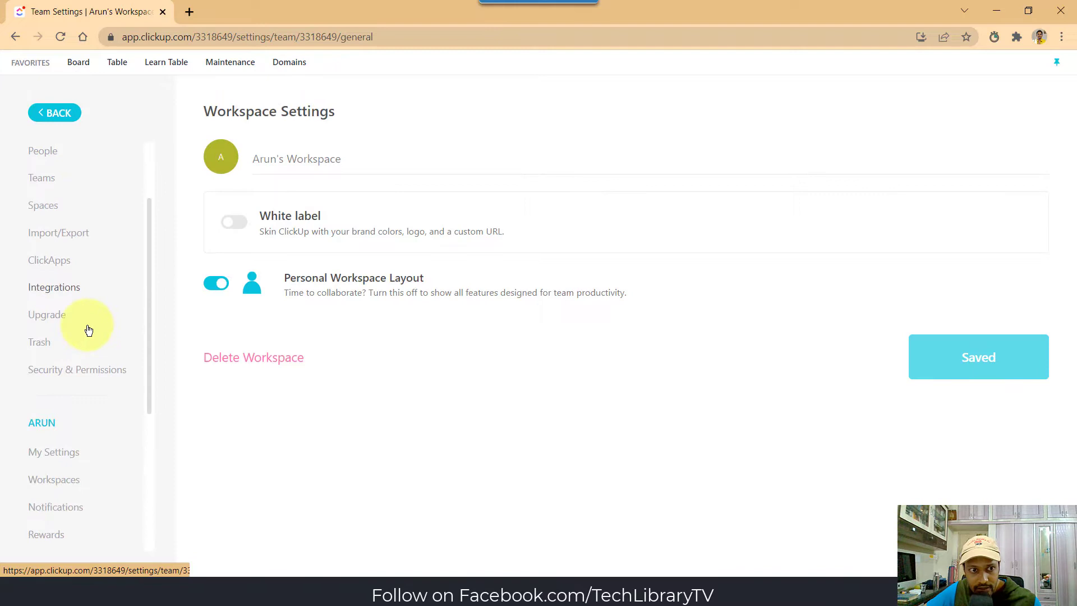
{"action": "scroll", "scroll_direction": "down", "scroll_amount": 3}
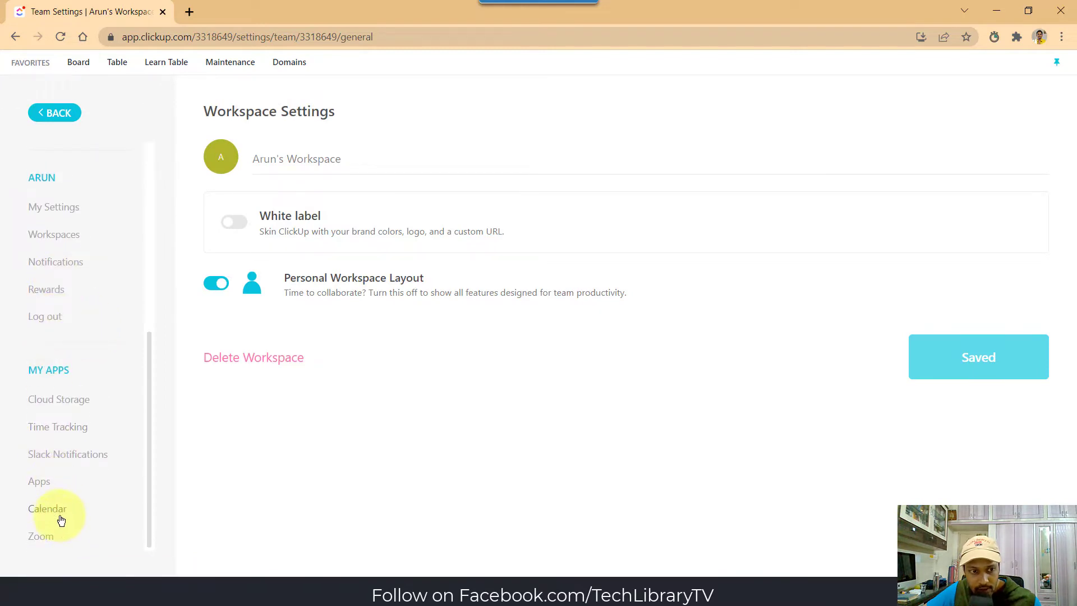
{"action": "left_click", "coordinate": [47, 508]}
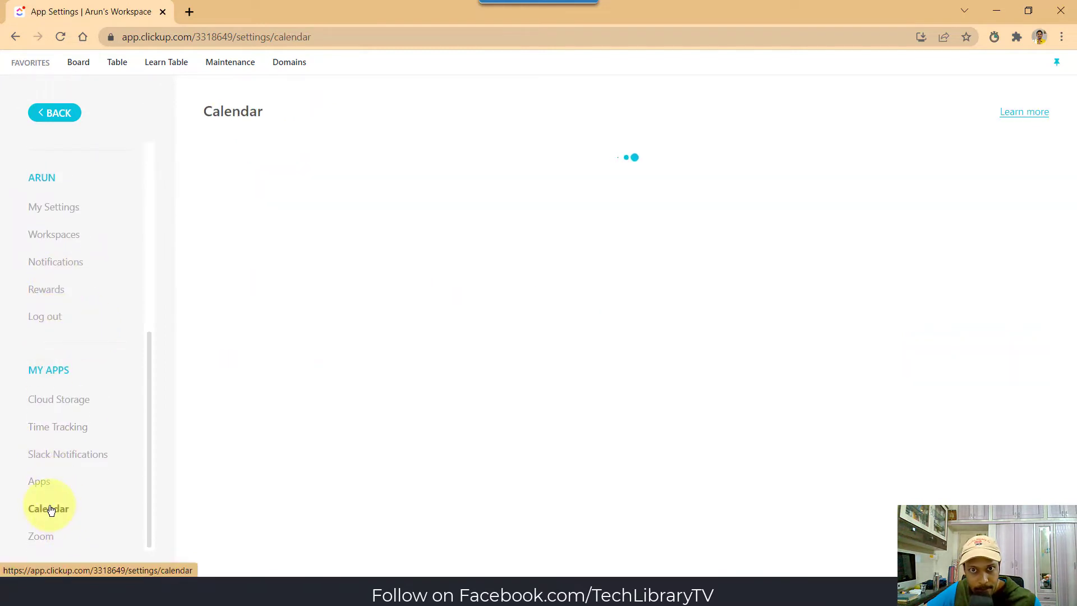
{"action": "left_click", "coordinate": [48, 508]}
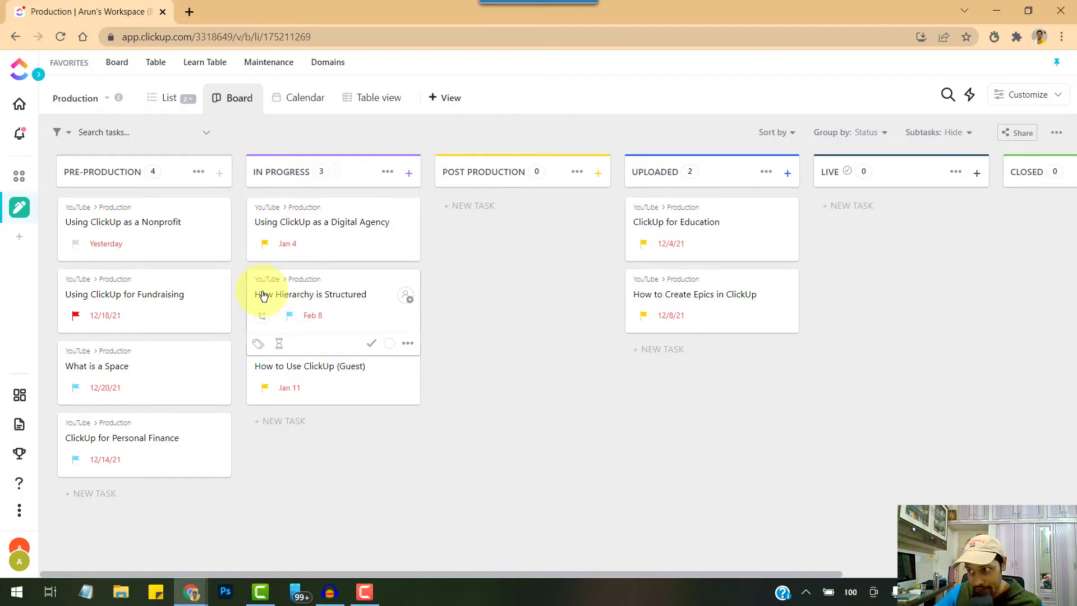
{"action": "mouse_move", "coordinate": [696, 424]}
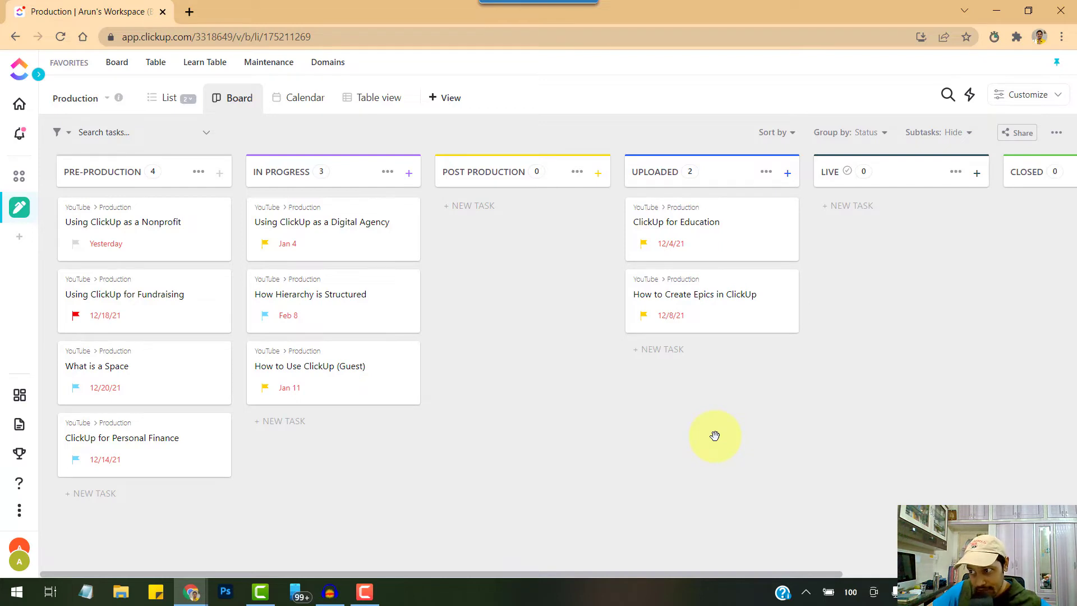
{"action": "scroll", "scroll_direction": "right", "scroll_amount": 3}
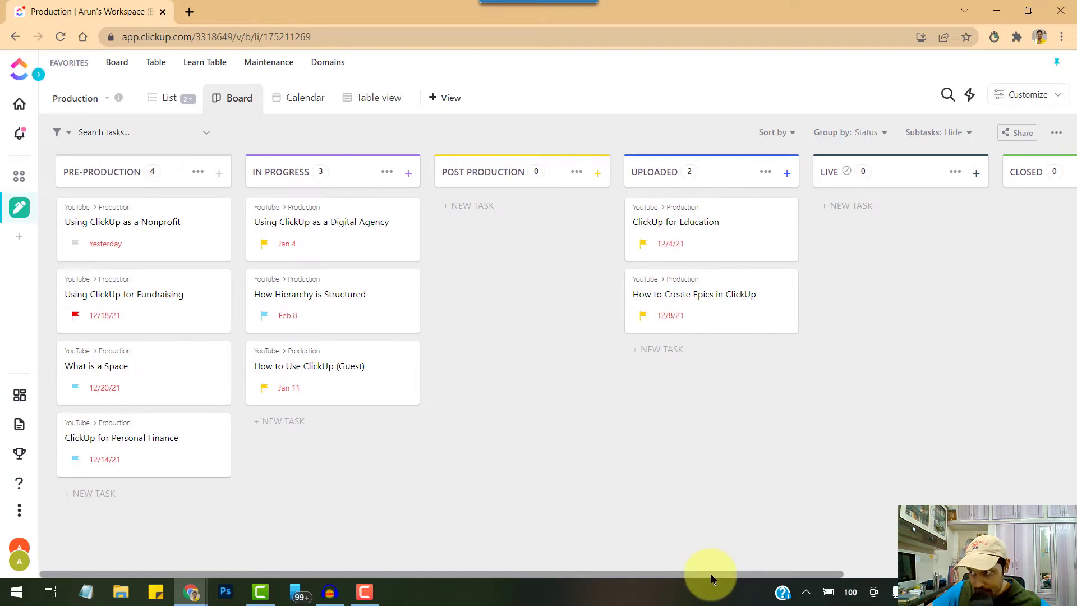
{"action": "mouse_move", "coordinate": [685, 567]}
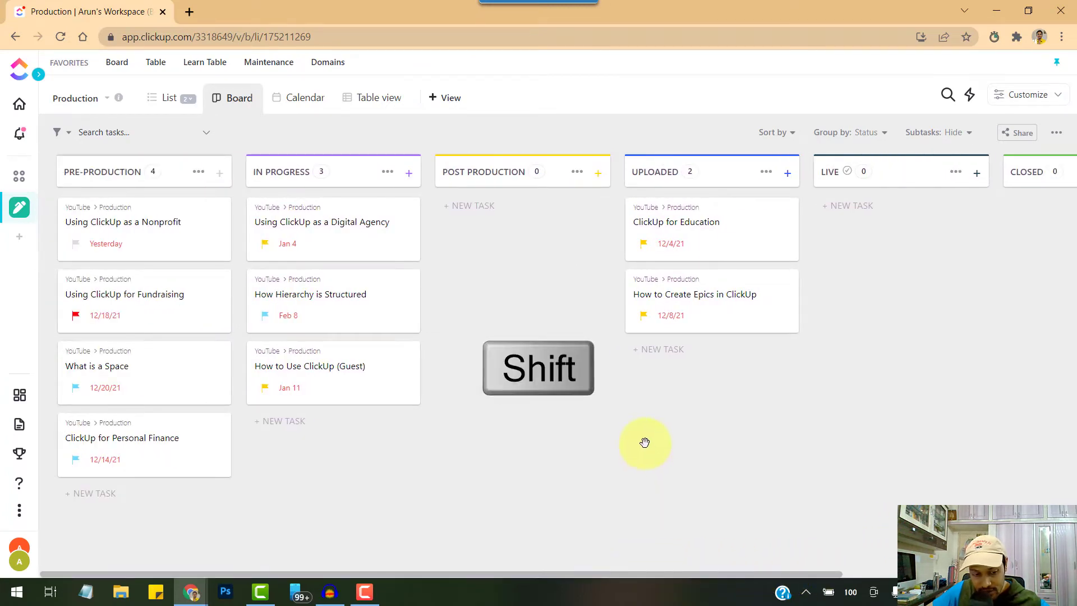
{"action": "left_click", "coordinate": [378, 97]}
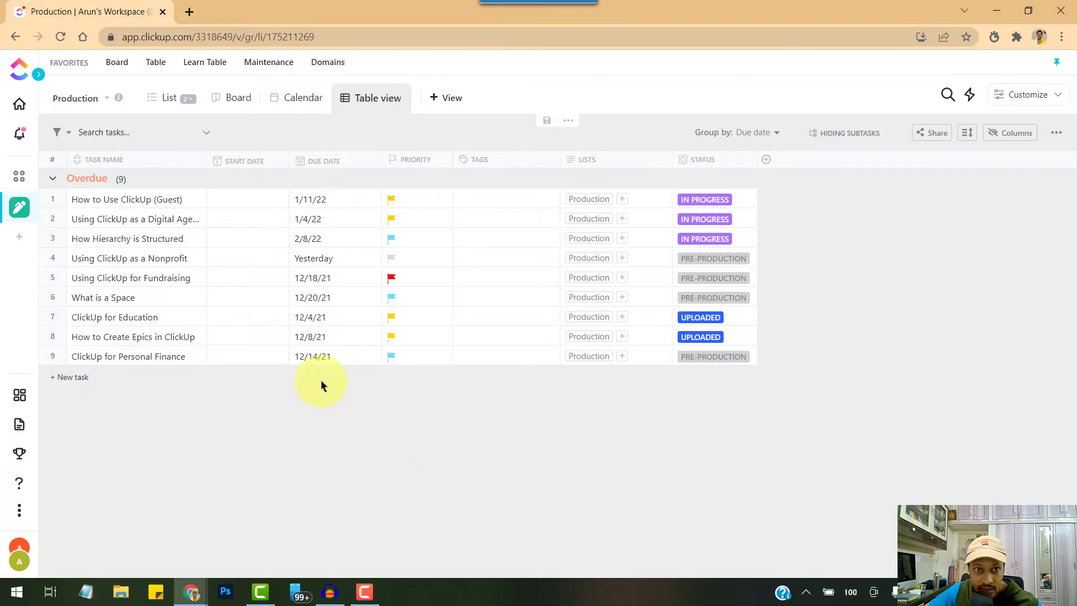
{"action": "mouse_move", "coordinate": [150, 316]}
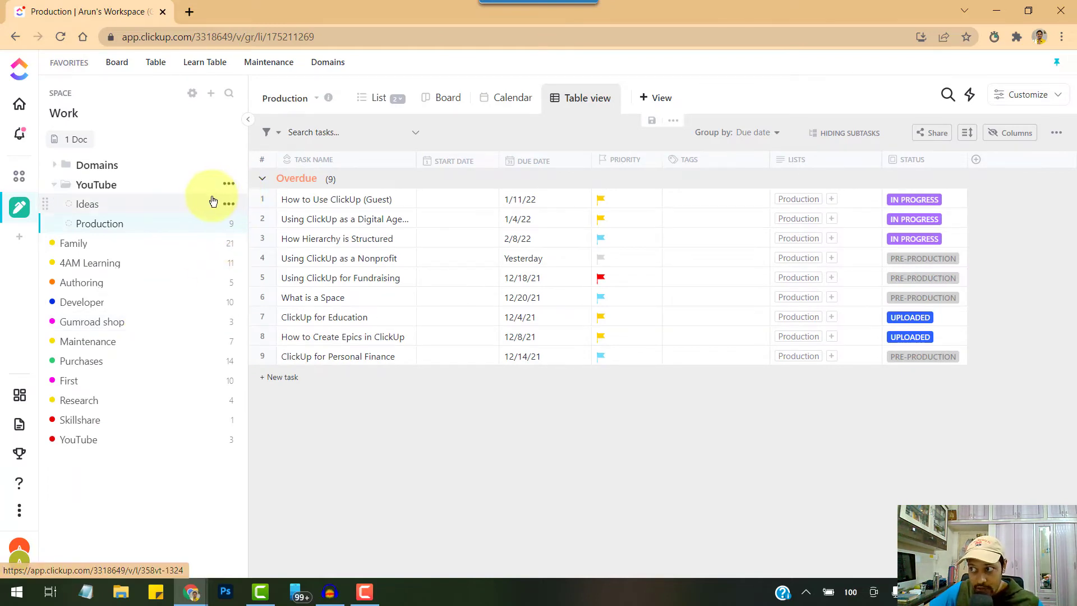
{"action": "mouse_move", "coordinate": [221, 209]}
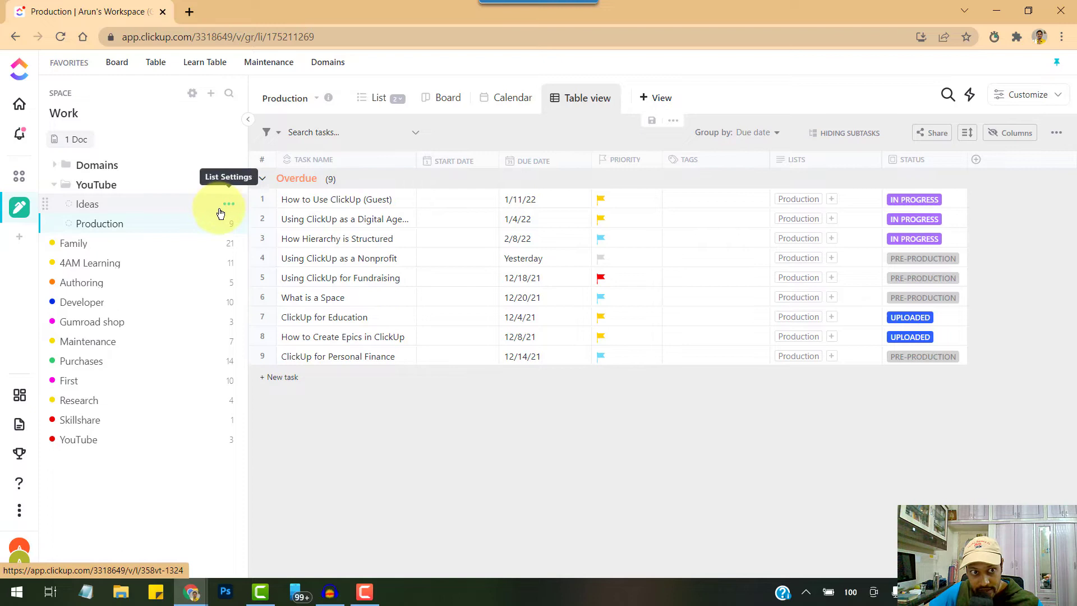
Copy the Production list's address from More > Email to List, then close the modal.
{"action": "left_click", "coordinate": [229, 204]}
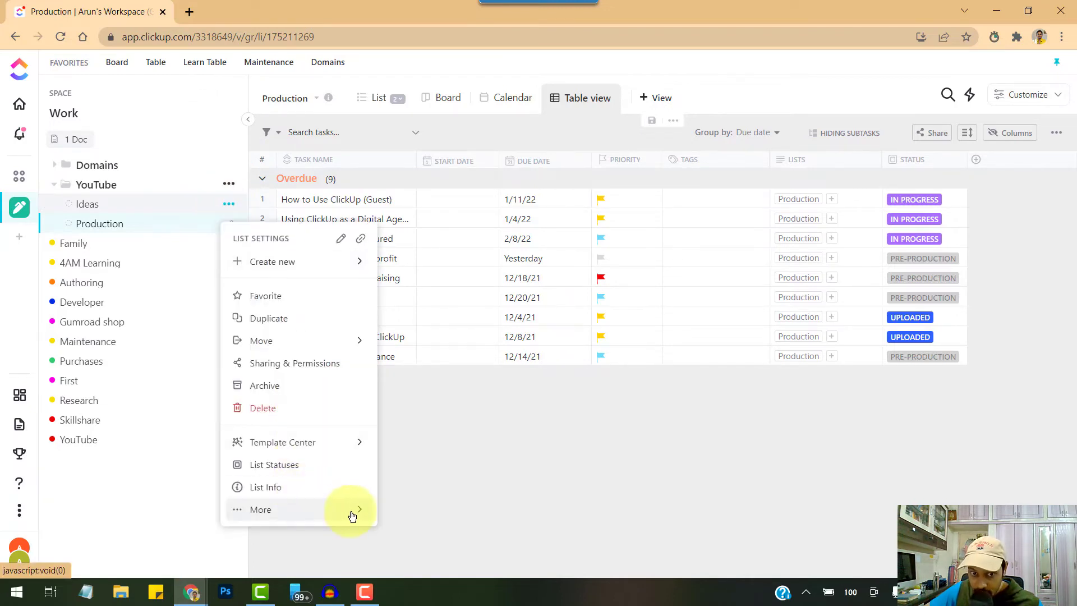
{"action": "left_click", "coordinate": [261, 508]}
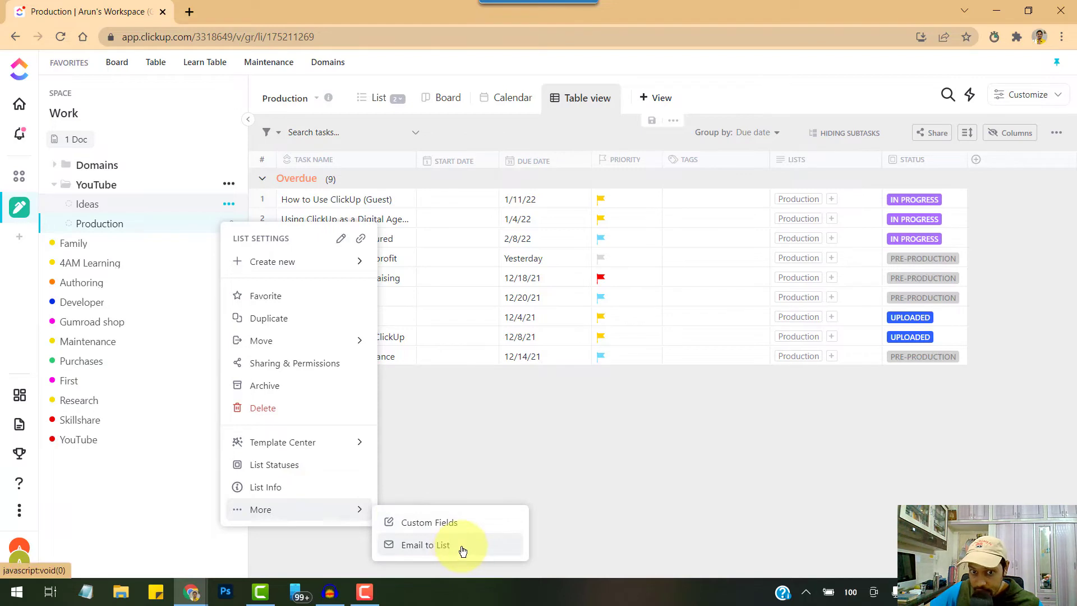
{"action": "left_click", "coordinate": [425, 544]}
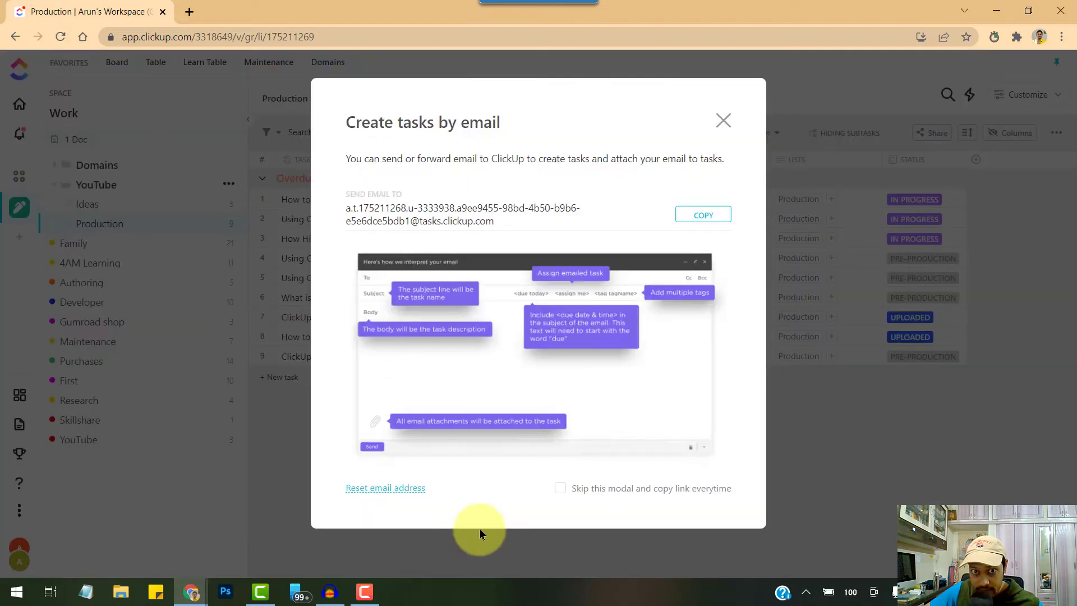
{"action": "mouse_move", "coordinate": [402, 219]}
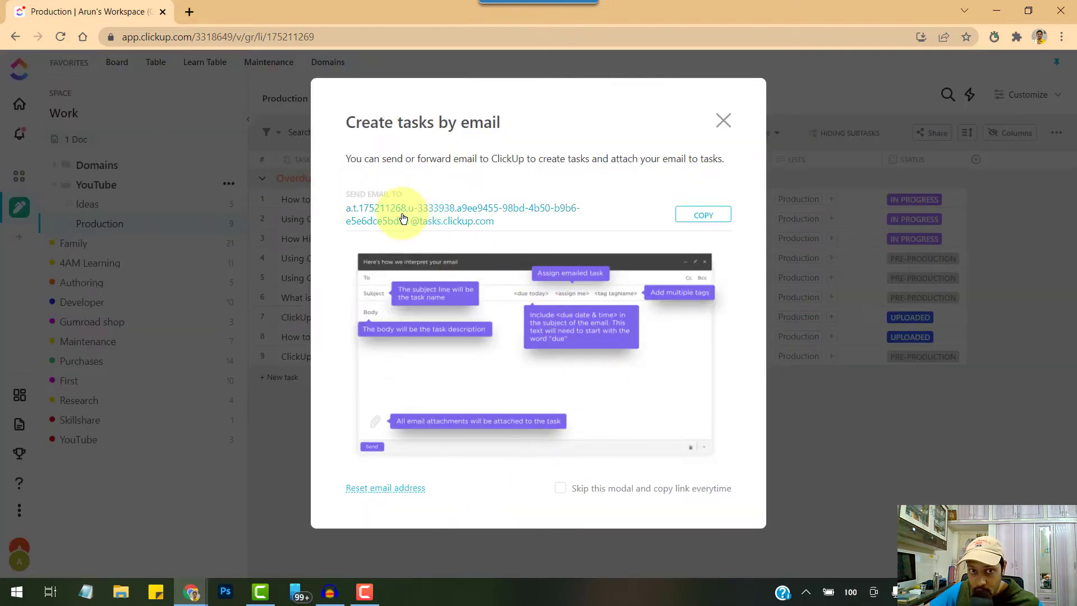
{"action": "left_click", "coordinate": [702, 214]}
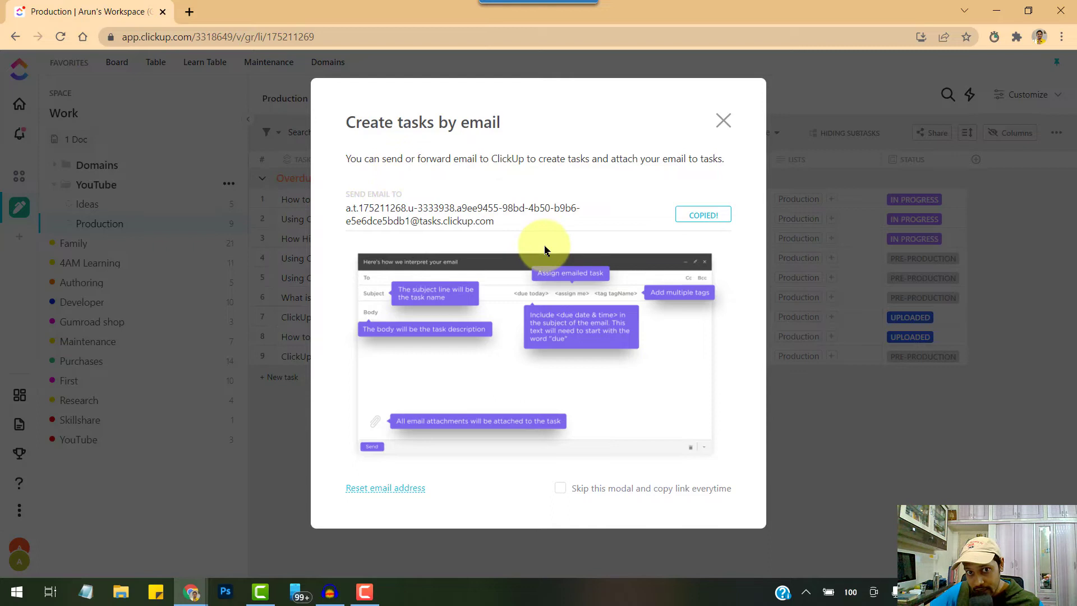
{"action": "mouse_move", "coordinate": [669, 187]}
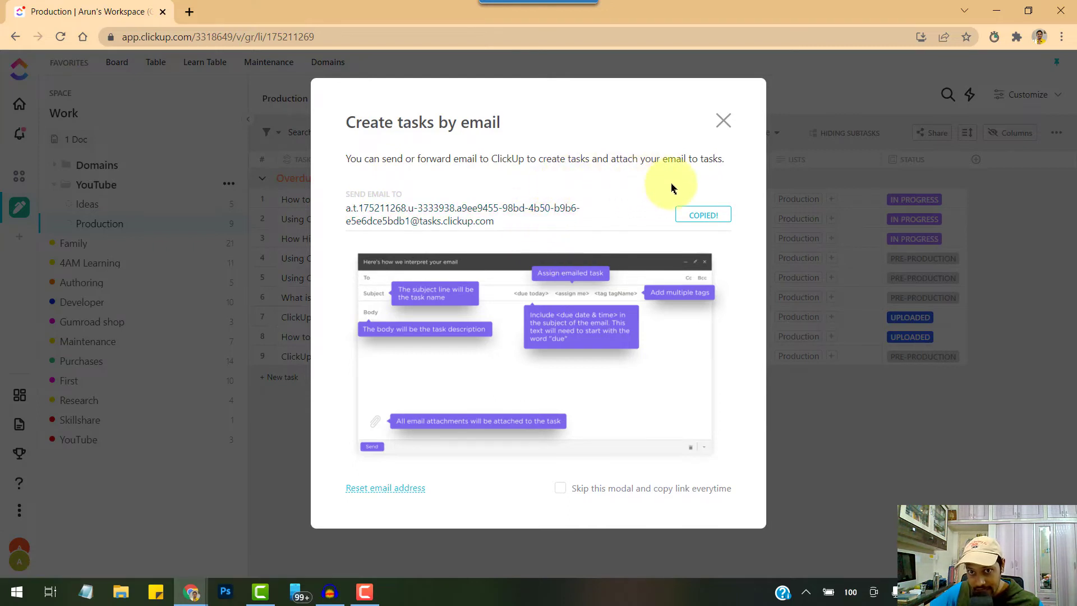
{"action": "mouse_move", "coordinate": [696, 188]}
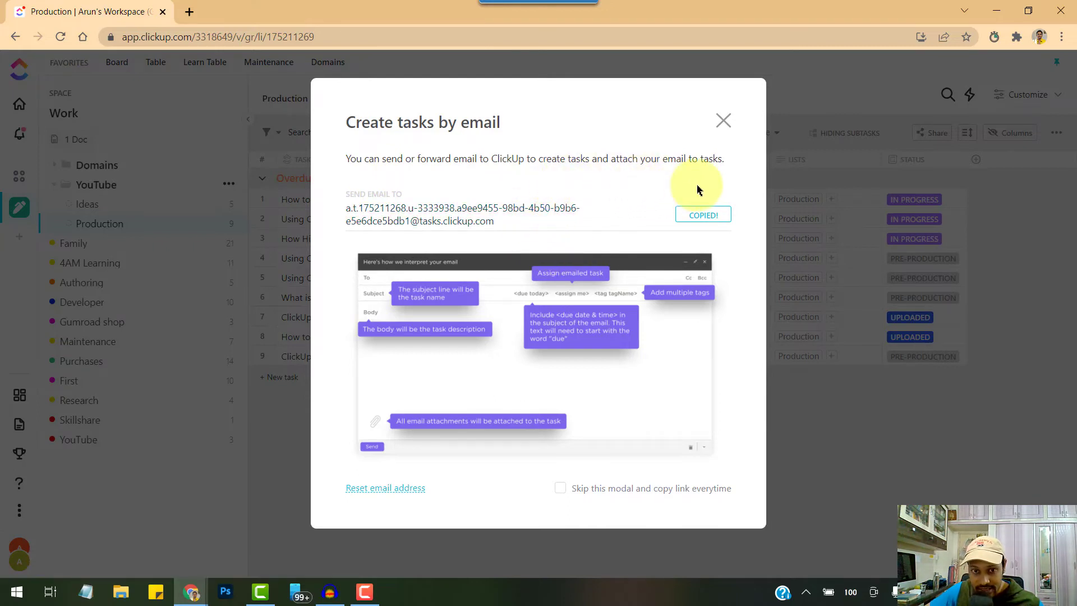
{"action": "mouse_move", "coordinate": [506, 273]}
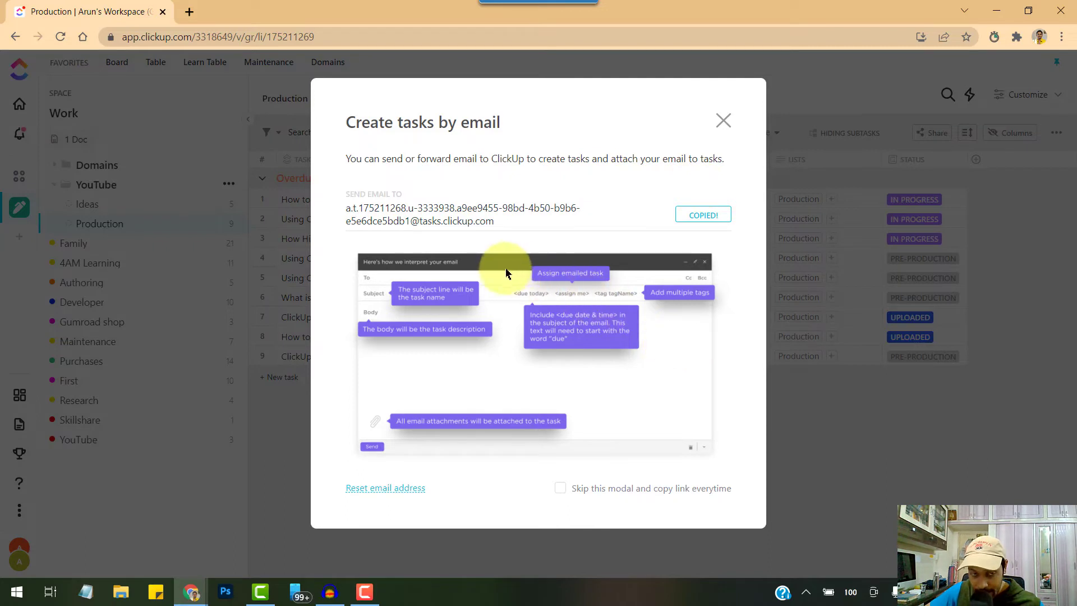
{"action": "mouse_move", "coordinate": [499, 296]}
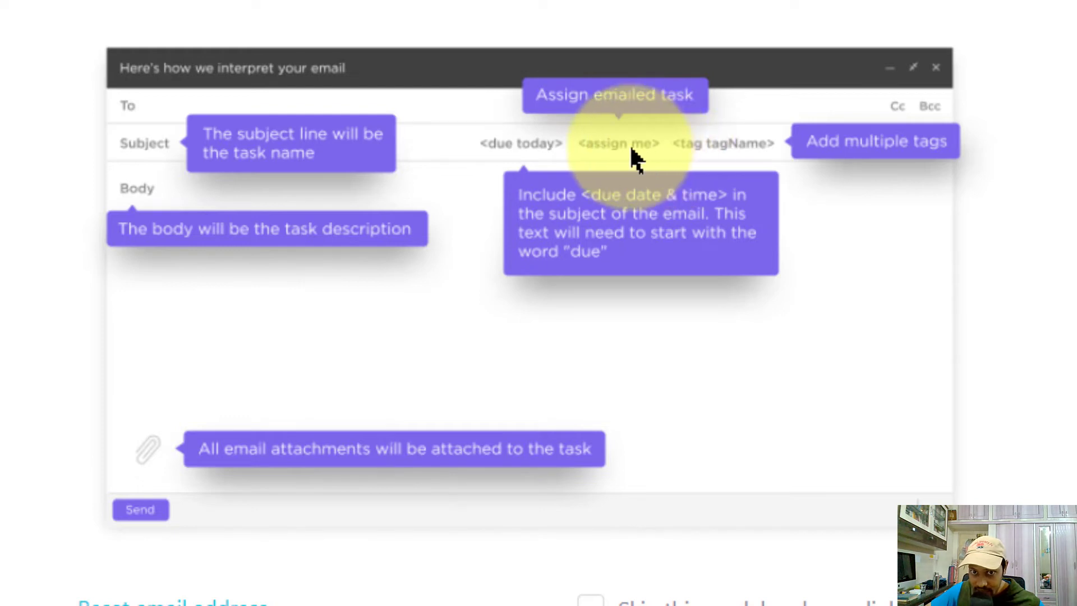
{"action": "mouse_move", "coordinate": [659, 165]}
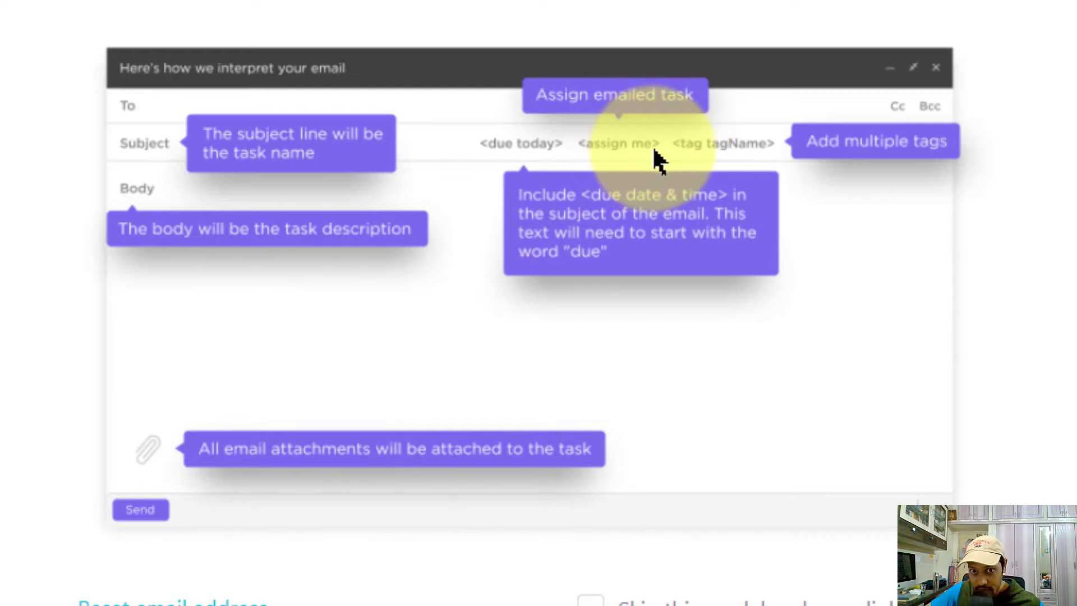
{"action": "mouse_move", "coordinate": [560, 159]}
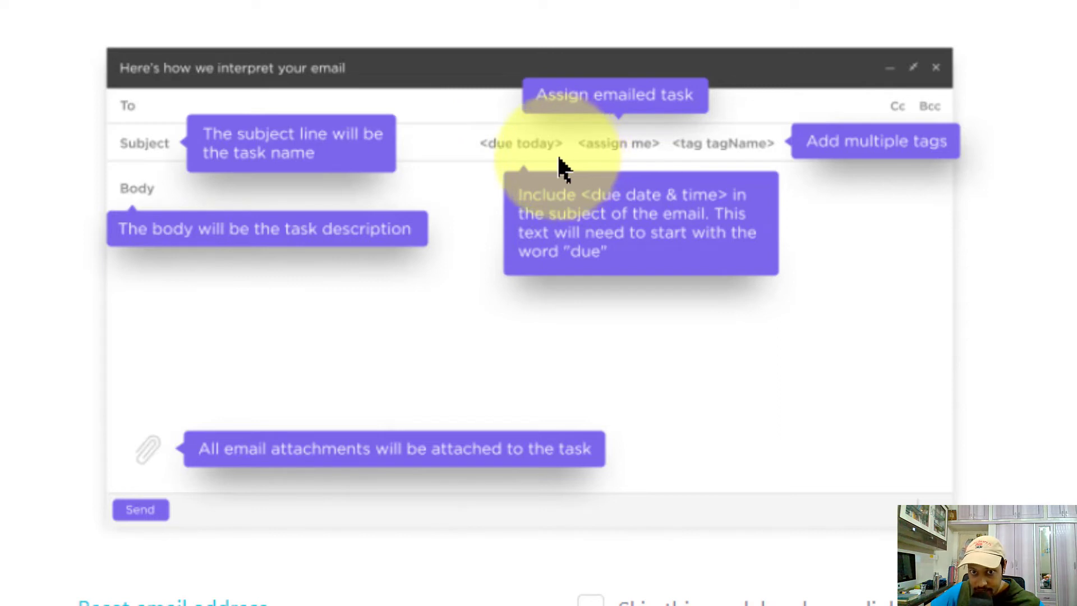
{"action": "mouse_move", "coordinate": [755, 141]}
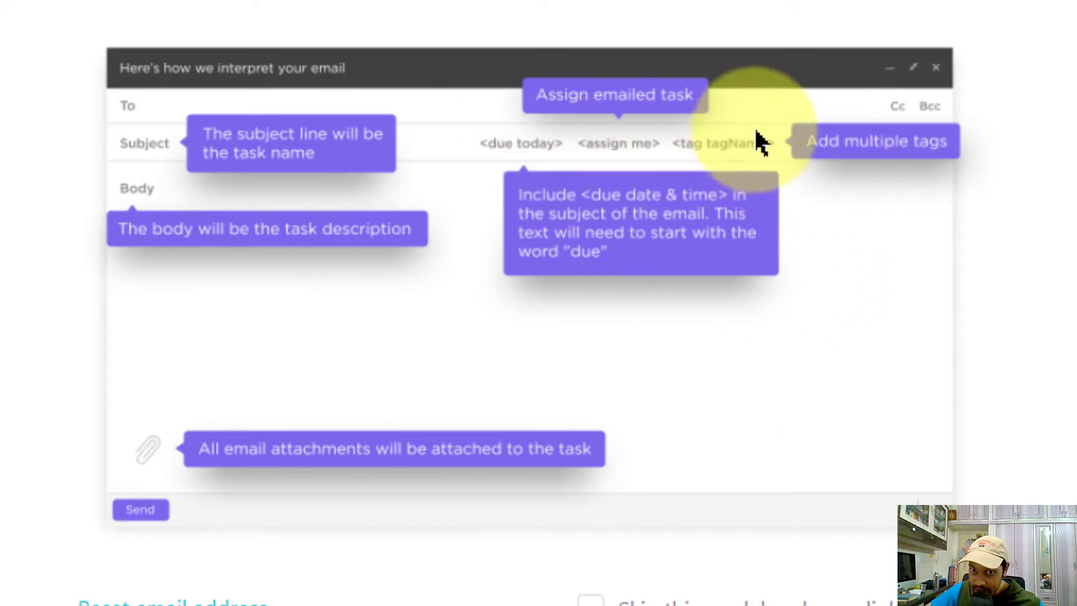
{"action": "mouse_move", "coordinate": [697, 150]}
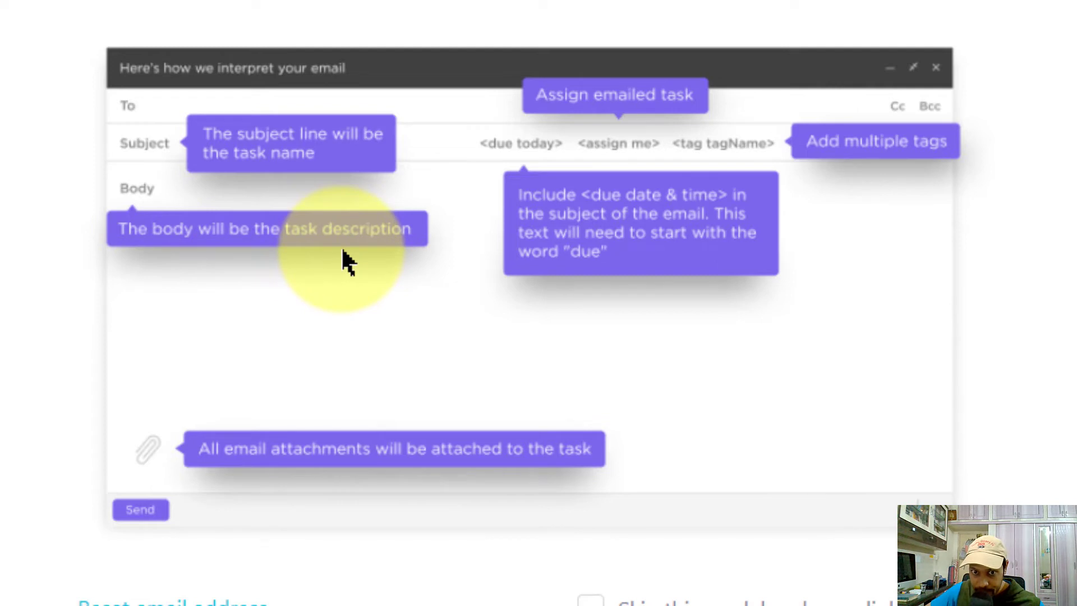
{"action": "mouse_move", "coordinate": [326, 343]}
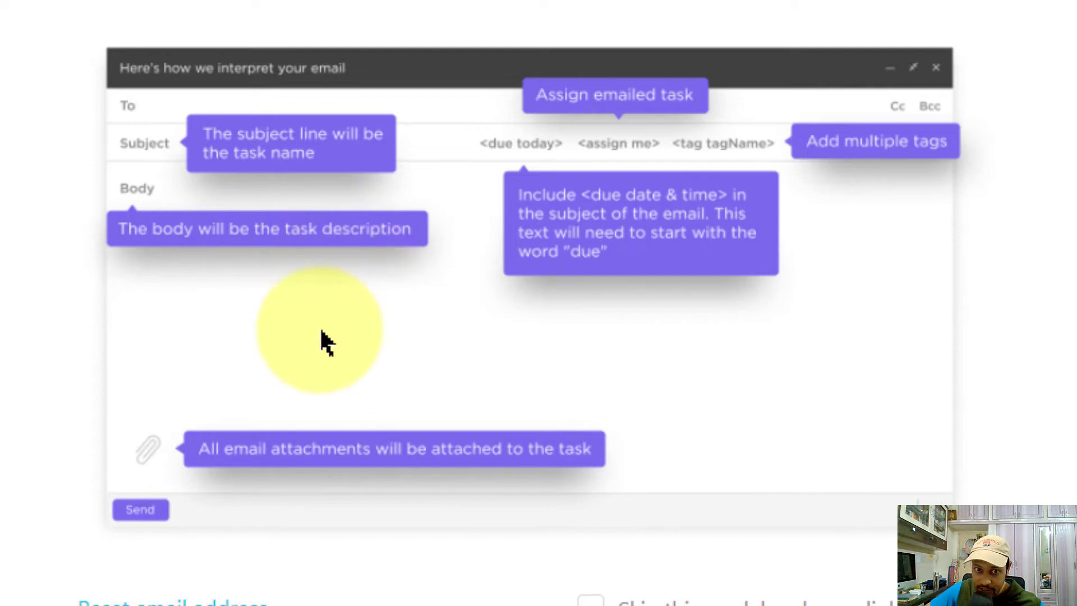
{"action": "mouse_move", "coordinate": [354, 412]}
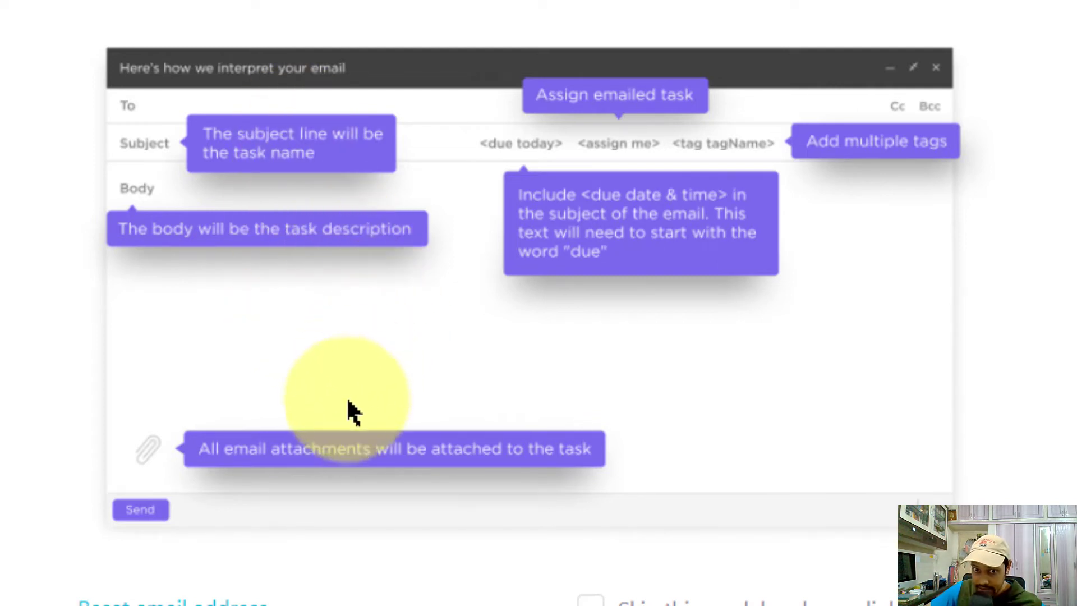
{"action": "mouse_move", "coordinate": [752, 333]}
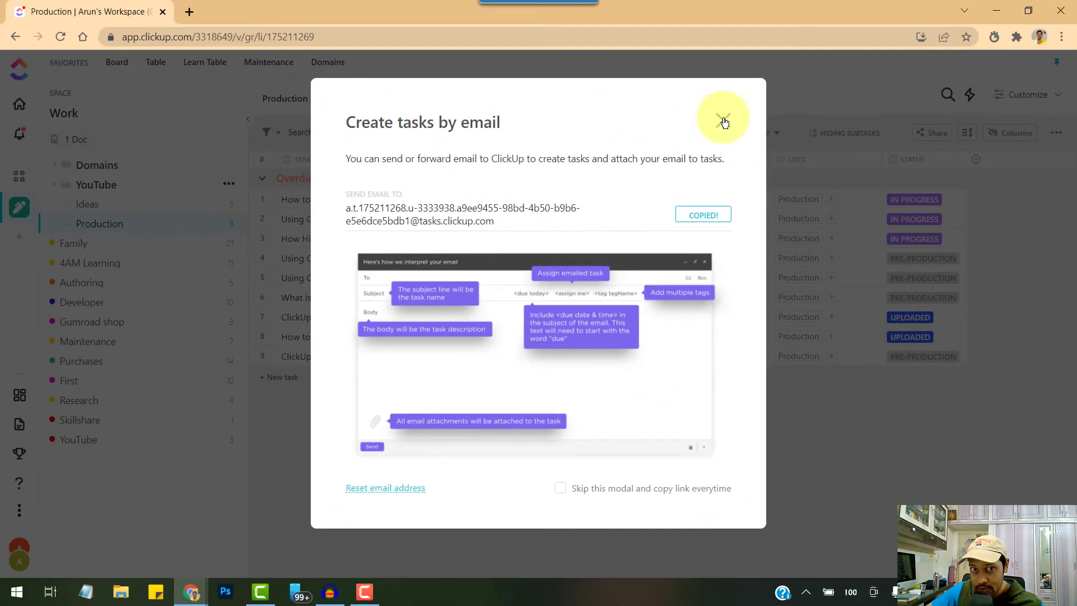
{"action": "left_click", "coordinate": [722, 119]}
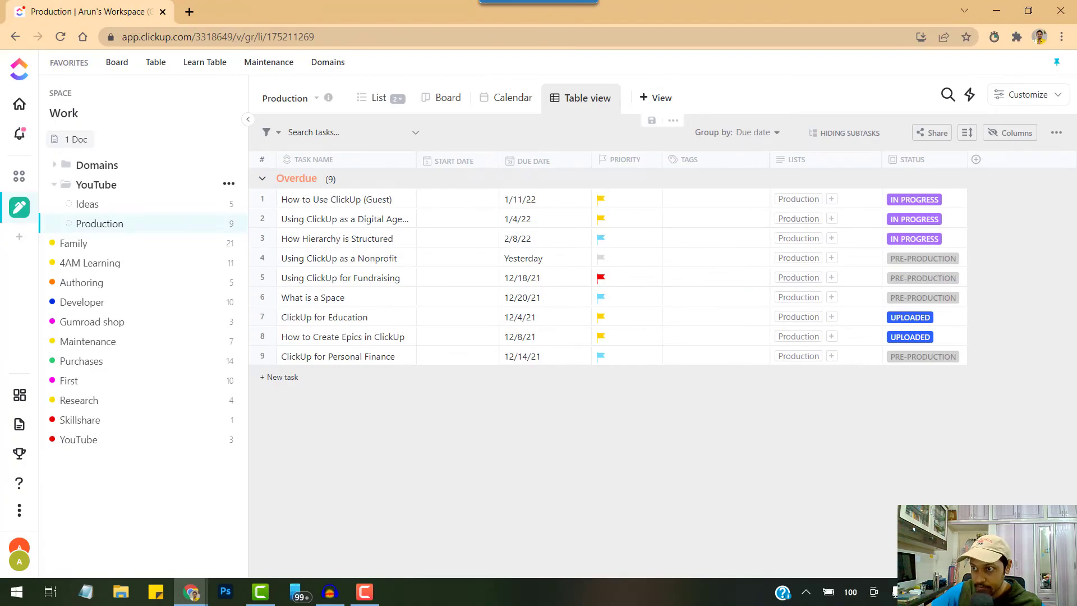
{"action": "mouse_move", "coordinate": [603, 478]}
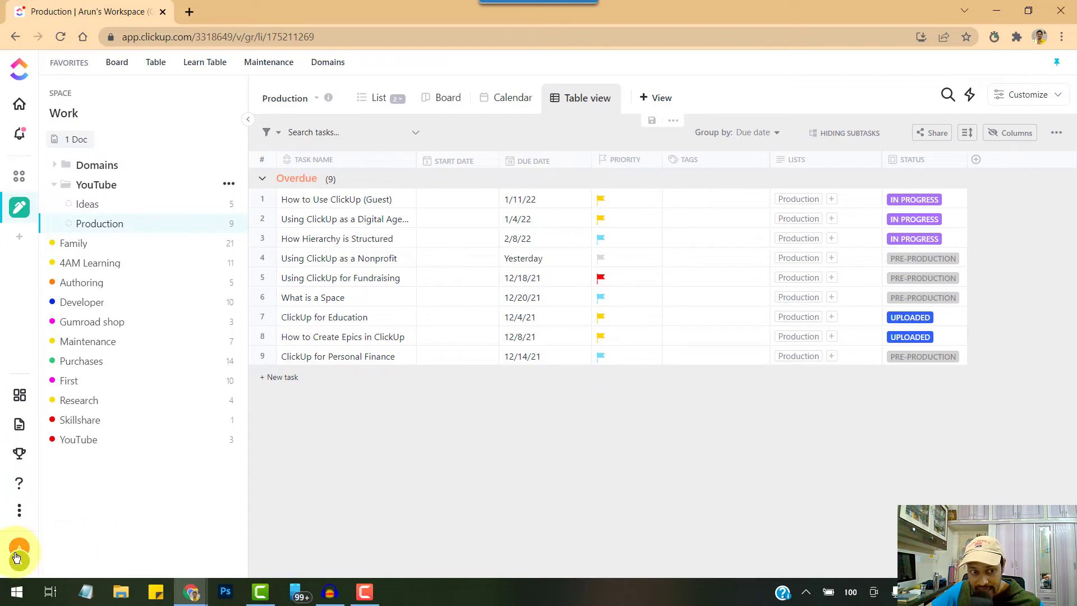
Search ClickApps for 'email', confirm the Email ClickApp is on, and go back.
{"action": "left_click", "coordinate": [19, 550]}
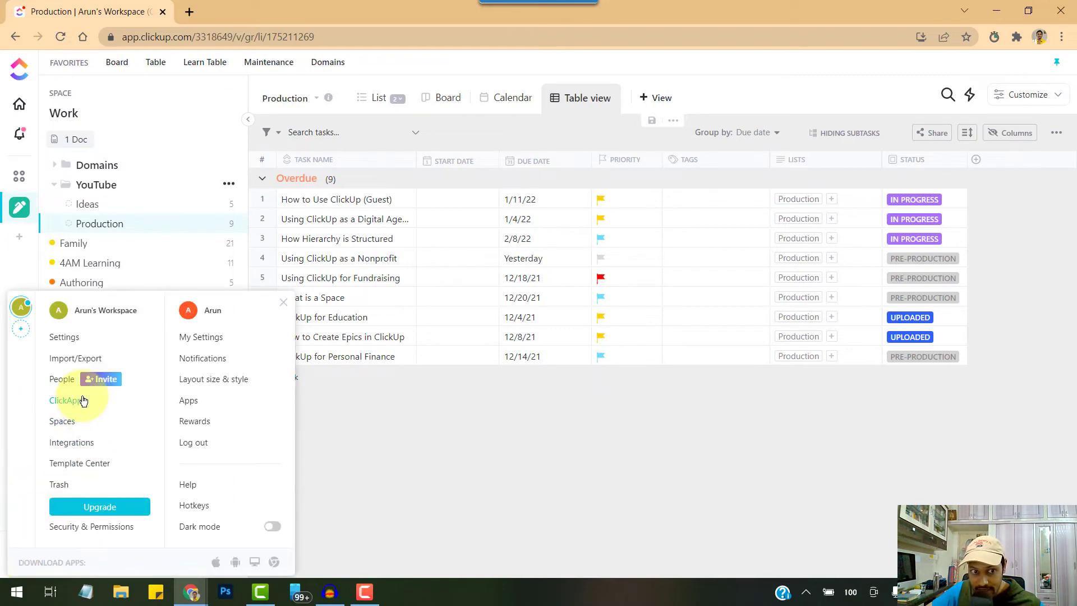
{"action": "left_click", "coordinate": [66, 401]}
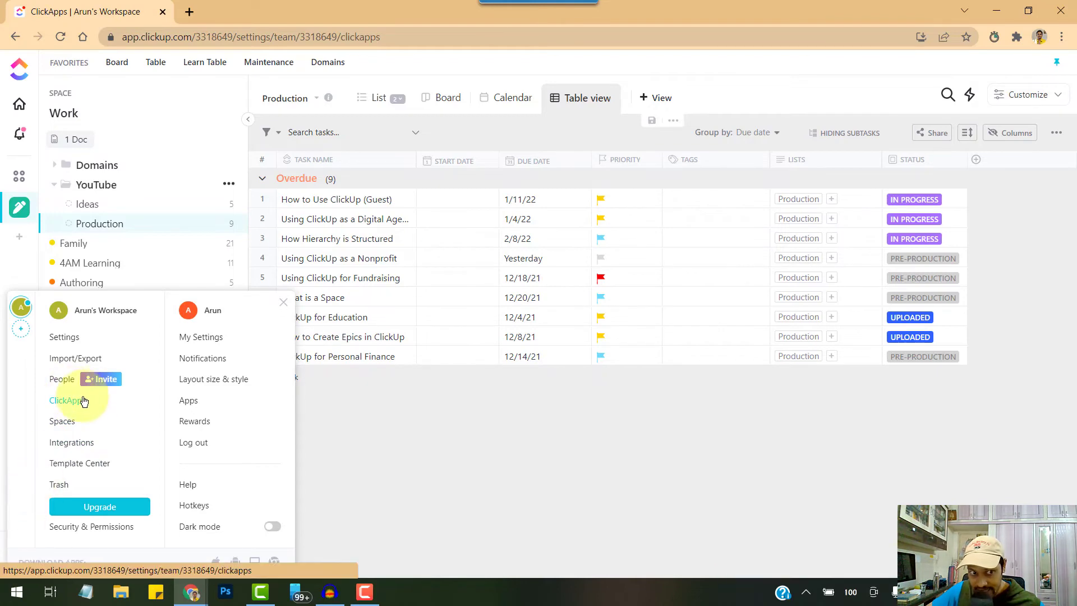
{"action": "left_click", "coordinate": [67, 400]}
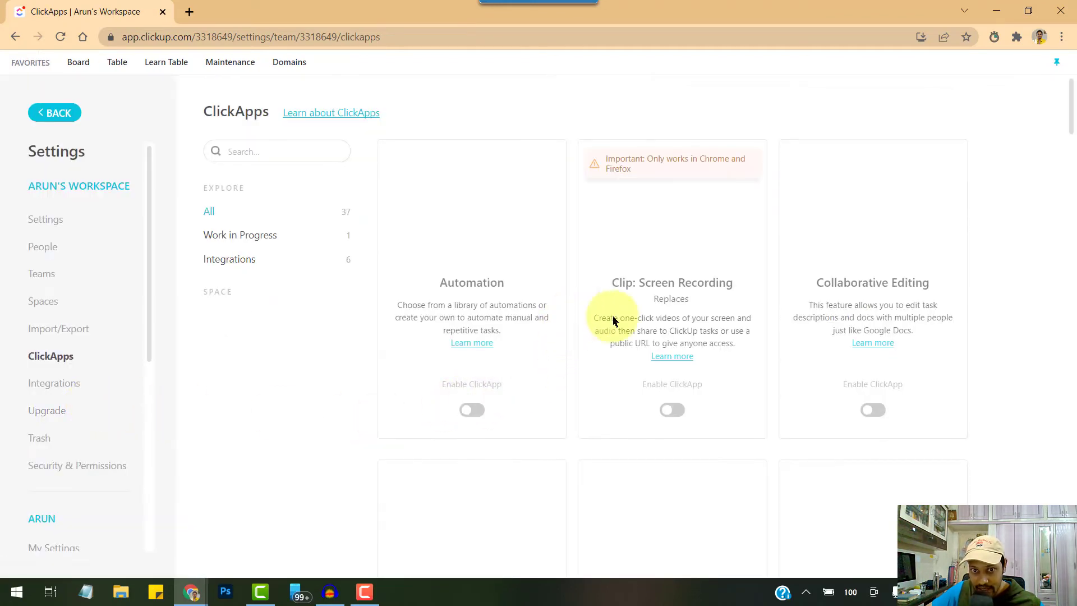
{"action": "left_click", "coordinate": [276, 151]}
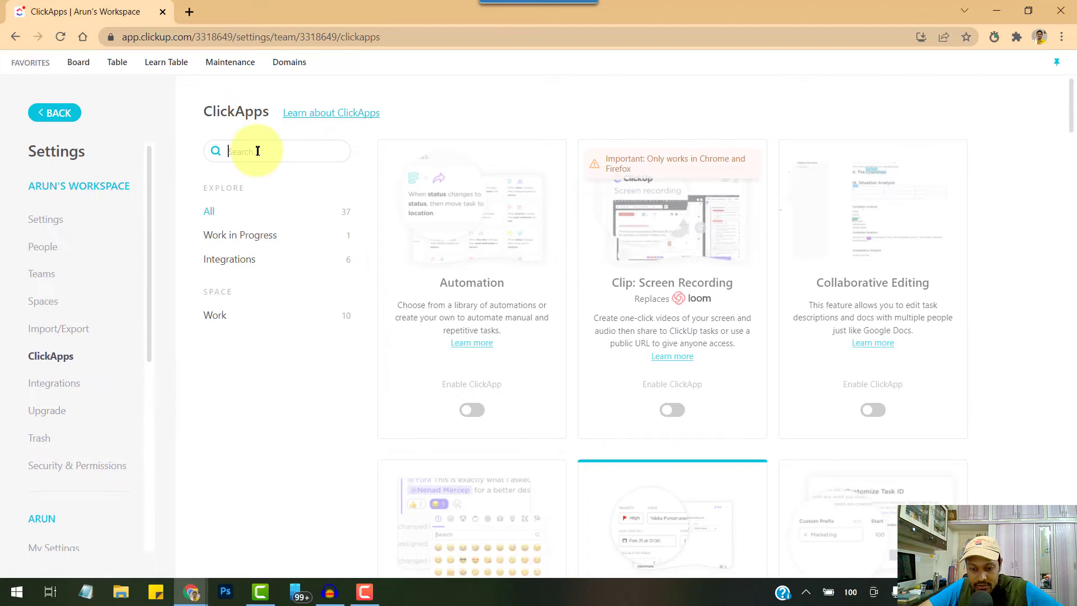
{"action": "type", "text": "email"}
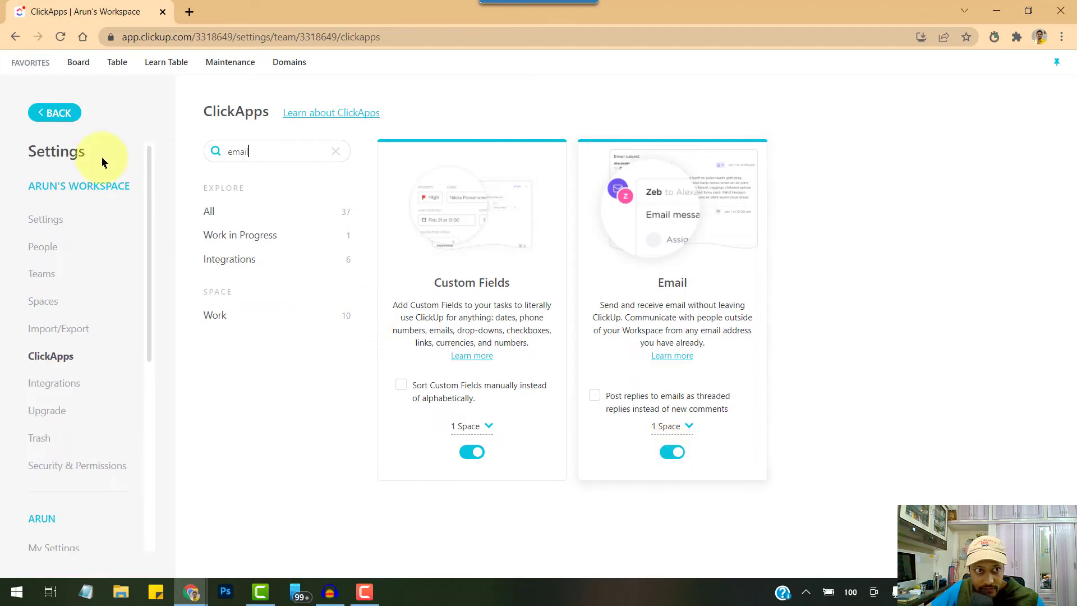
{"action": "left_click", "coordinate": [54, 112]}
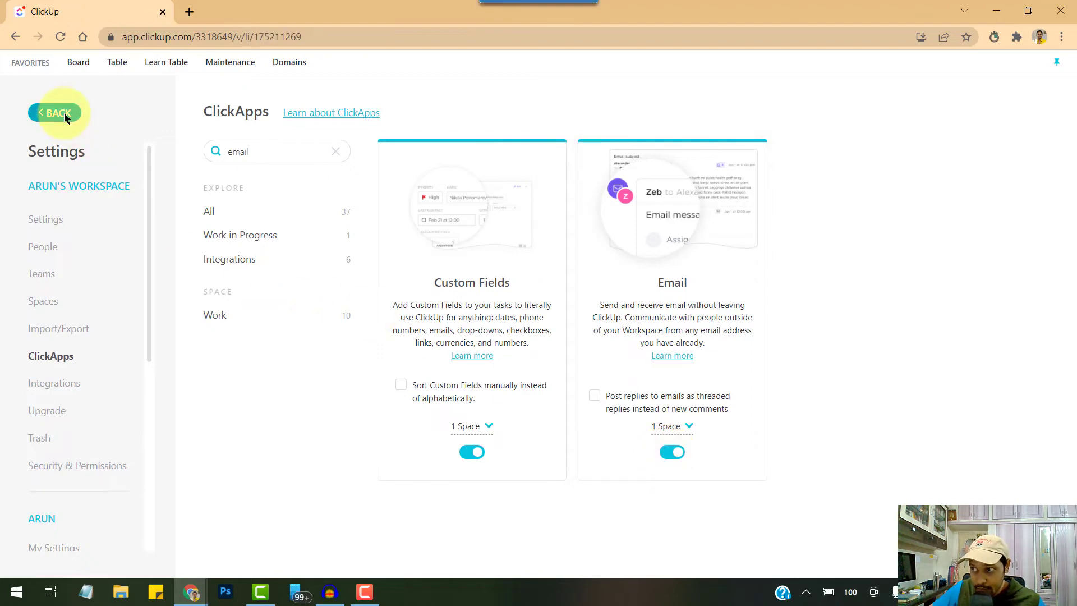
{"action": "left_click", "coordinate": [54, 113]}
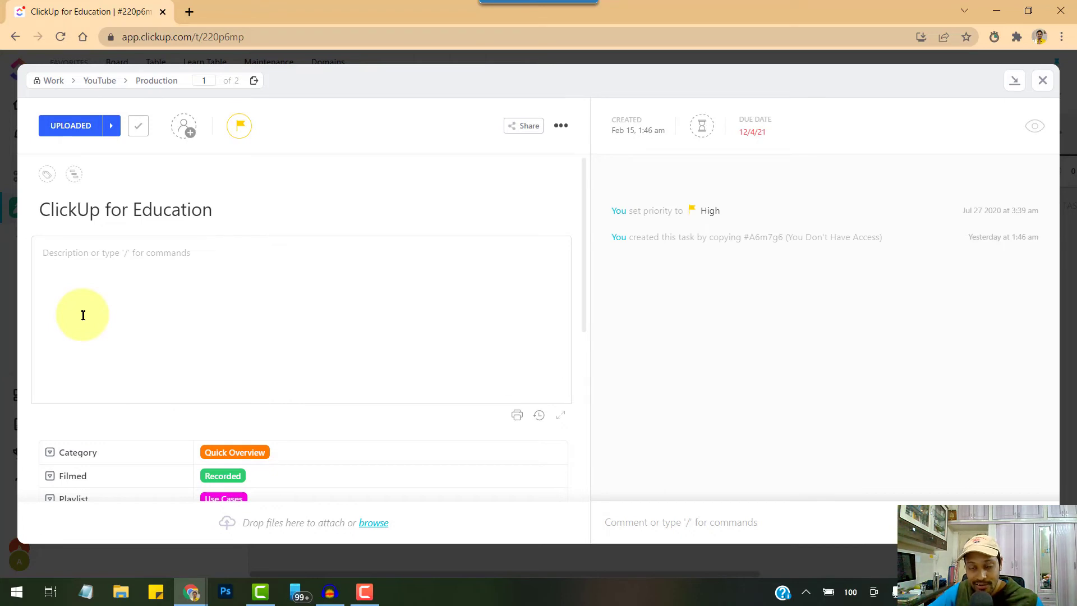
{"action": "mouse_move", "coordinate": [143, 302]}
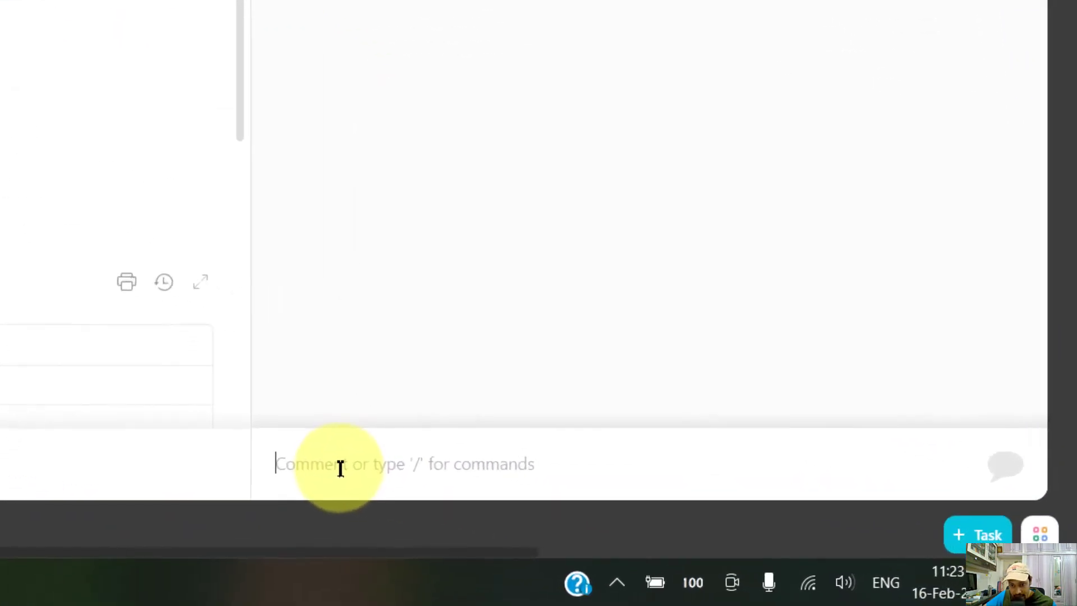
Expand the ClickUp for Education task's comment box and switch it to Send Email.
{"action": "left_click", "coordinate": [339, 464]}
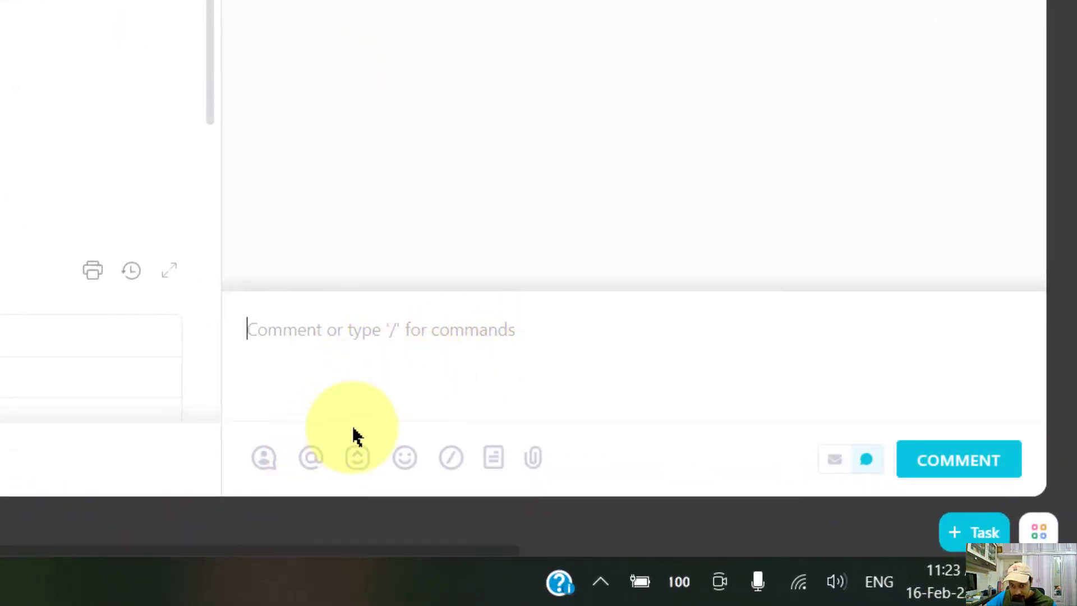
{"action": "mouse_move", "coordinate": [570, 367]}
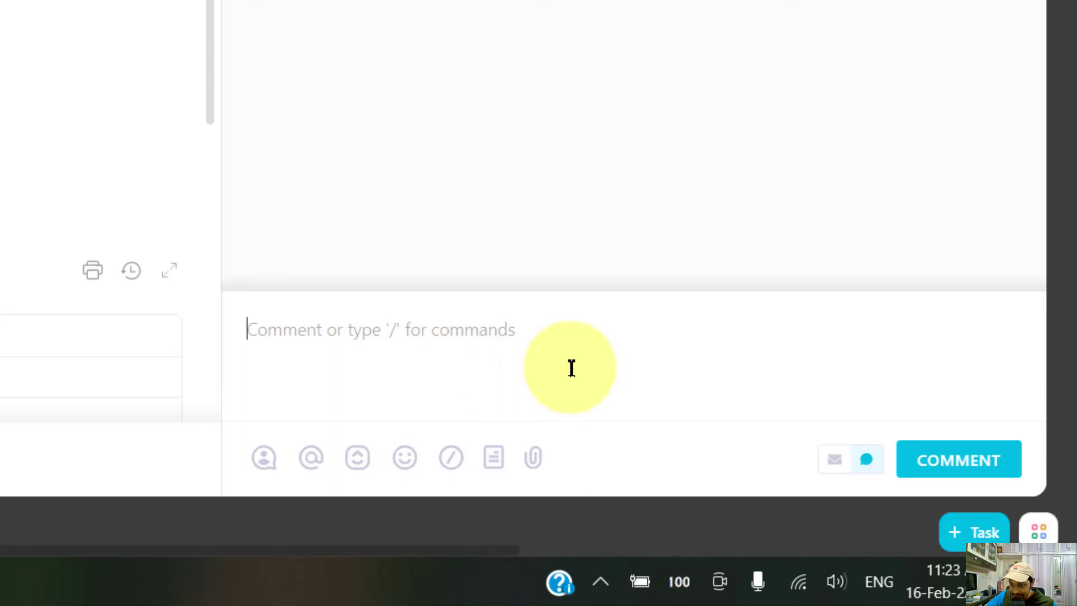
{"action": "mouse_move", "coordinate": [834, 459]}
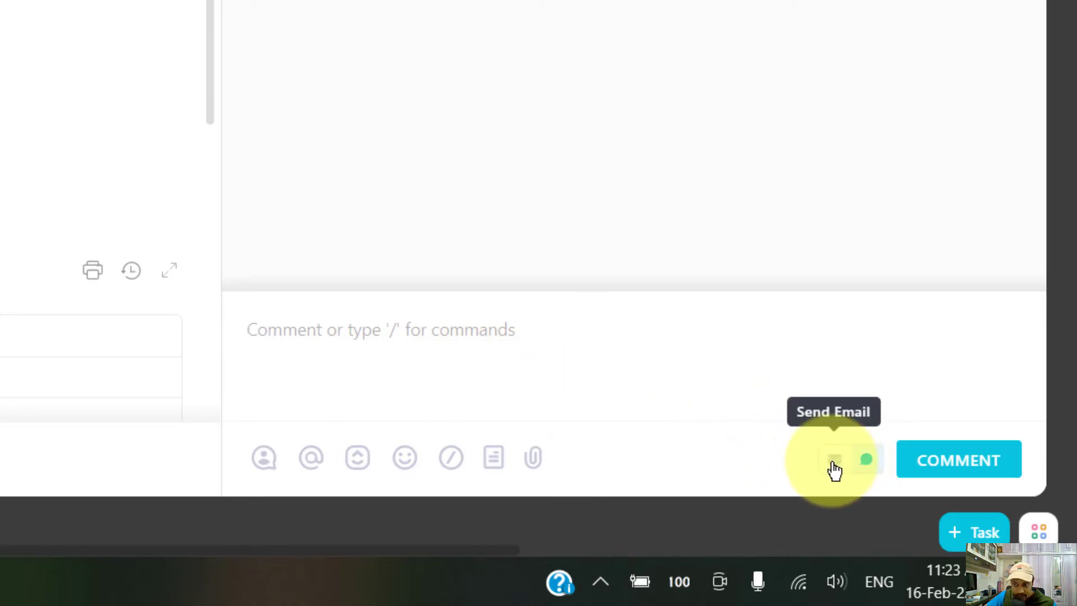
{"action": "left_click", "coordinate": [833, 459]}
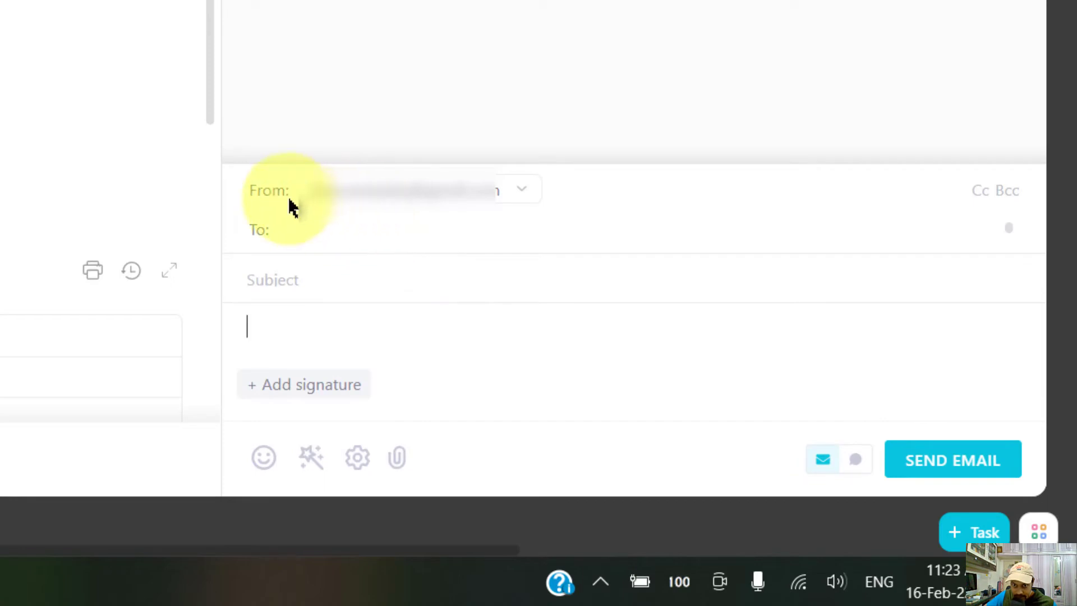
{"action": "mouse_move", "coordinate": [592, 207]}
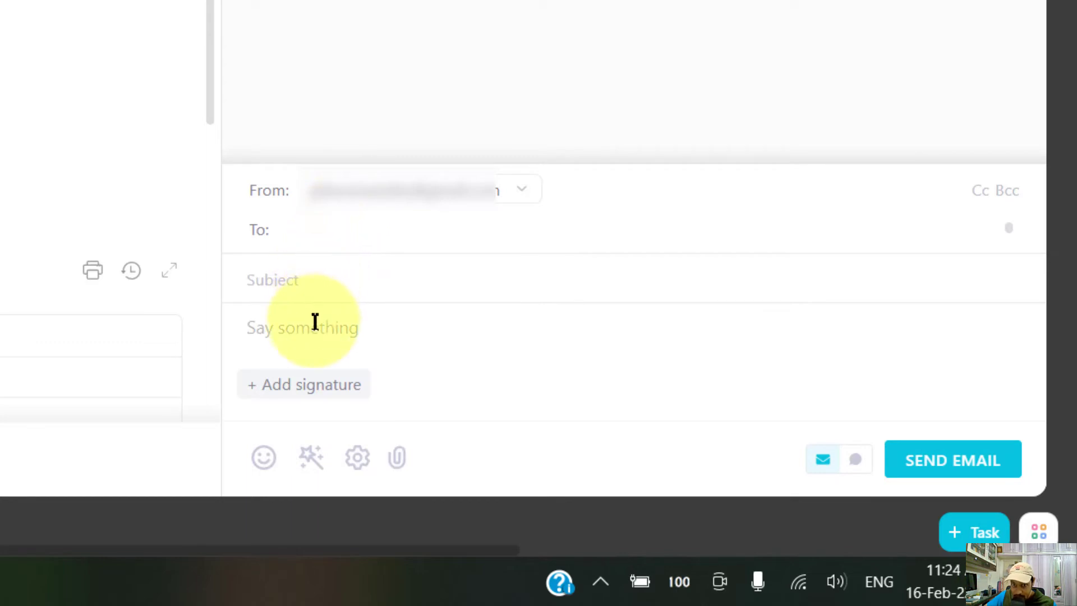
{"action": "mouse_move", "coordinate": [952, 459]}
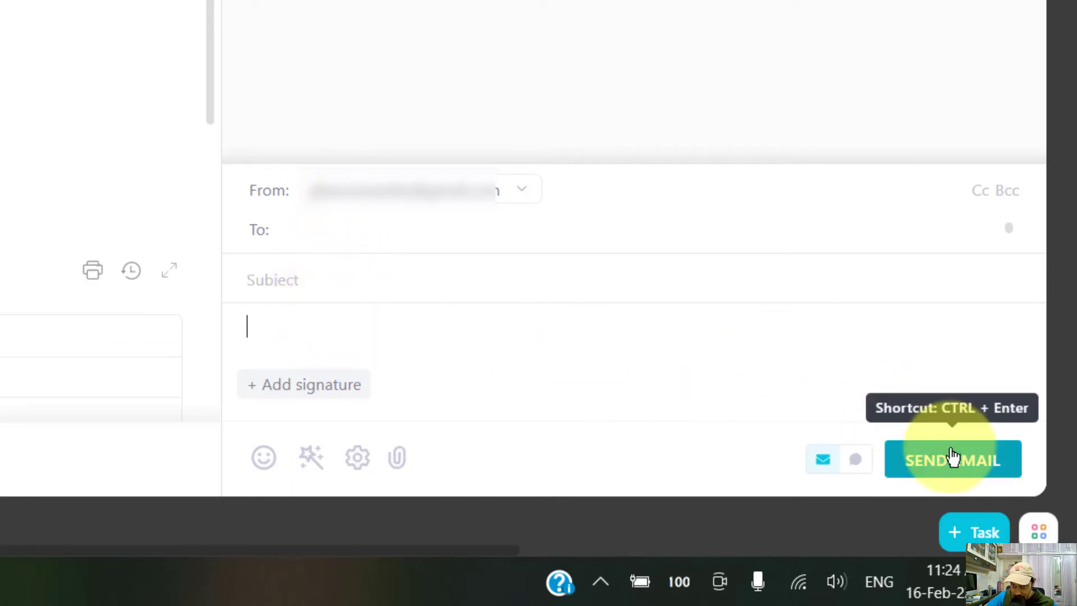
{"action": "mouse_move", "coordinate": [548, 129]}
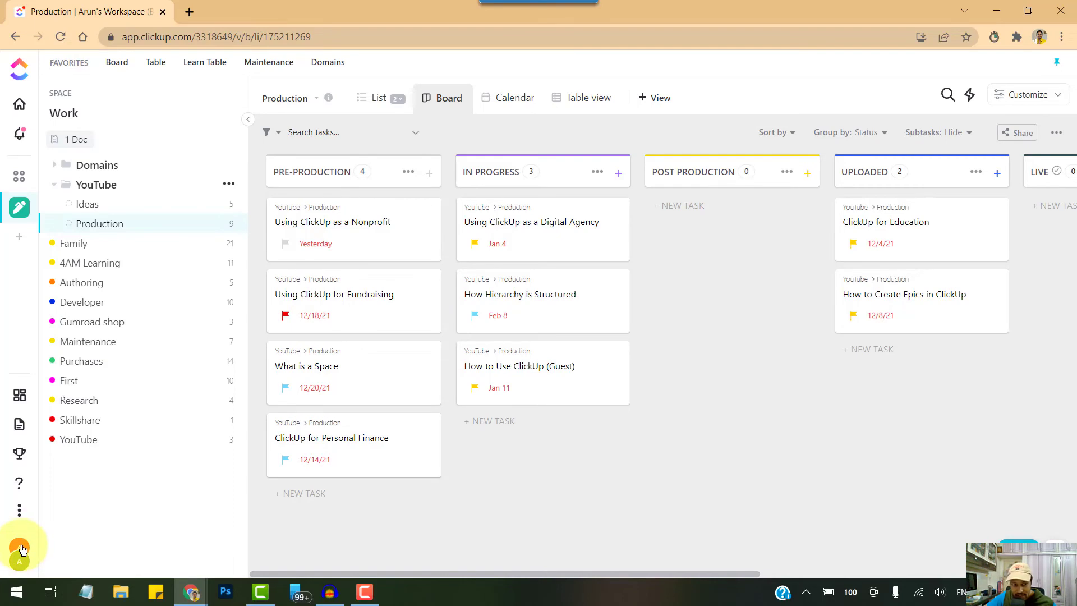
{"action": "left_click", "coordinate": [20, 550]}
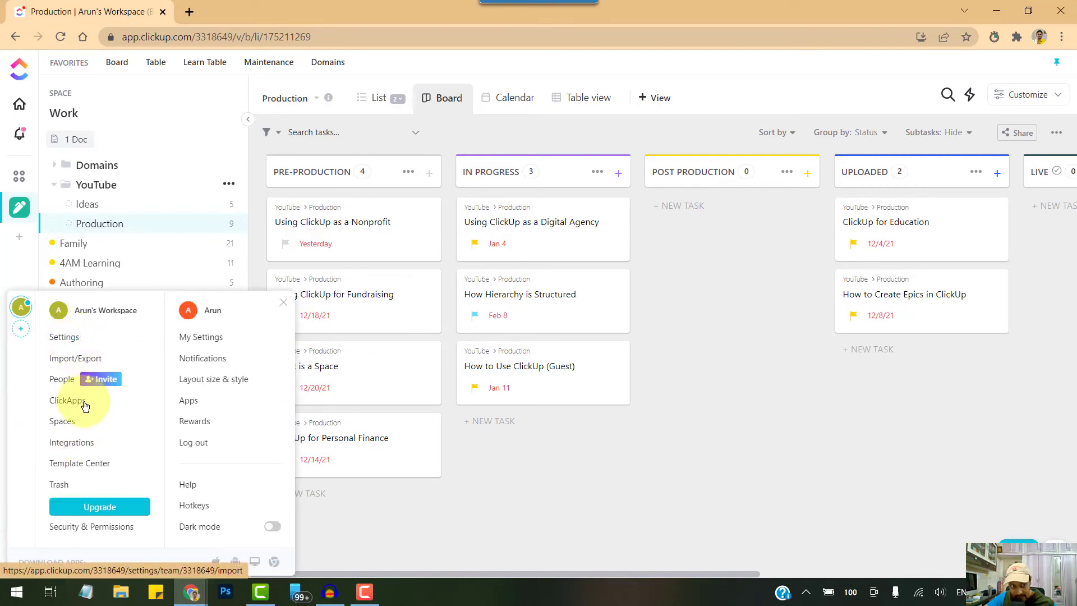
{"action": "left_click", "coordinate": [66, 400]}
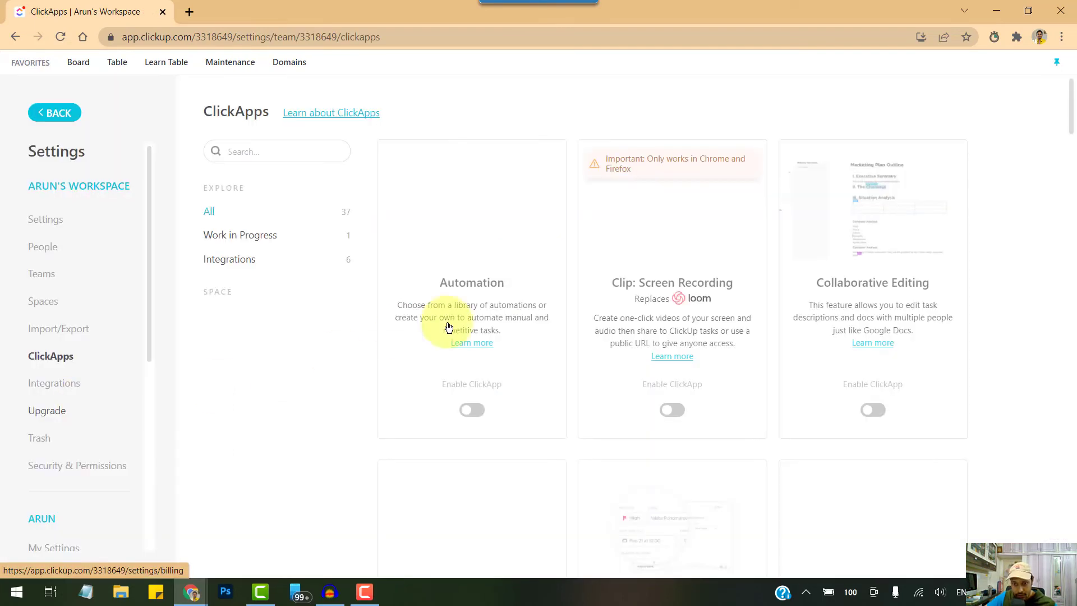
{"action": "scroll", "scroll_direction": "down", "scroll_amount": 3}
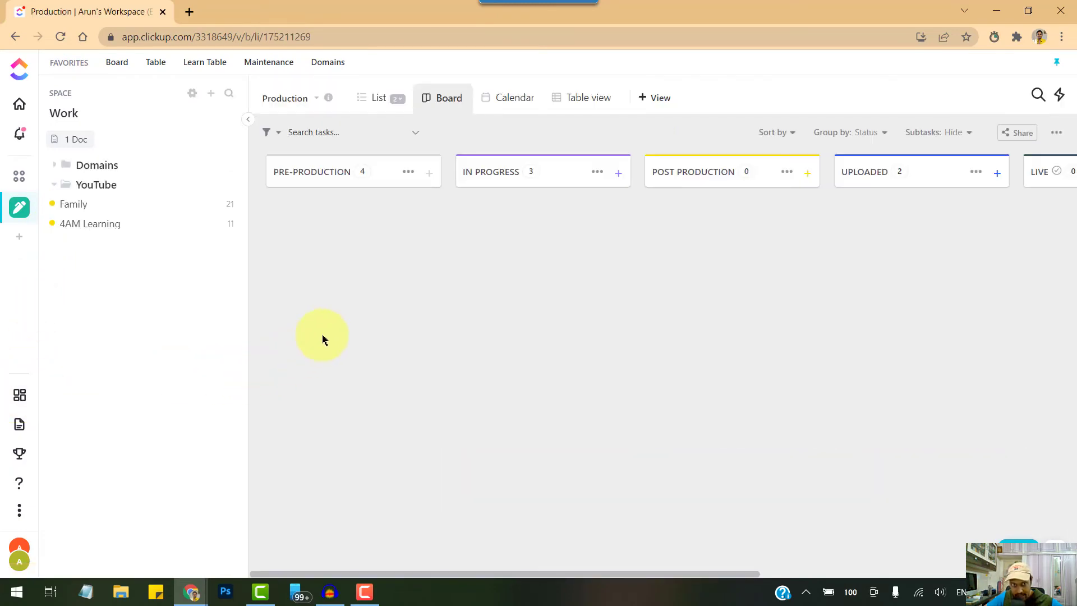
Open the Review dashboard and browse the Add widget catalogue without adding anything.
{"action": "left_click", "coordinate": [19, 395]}
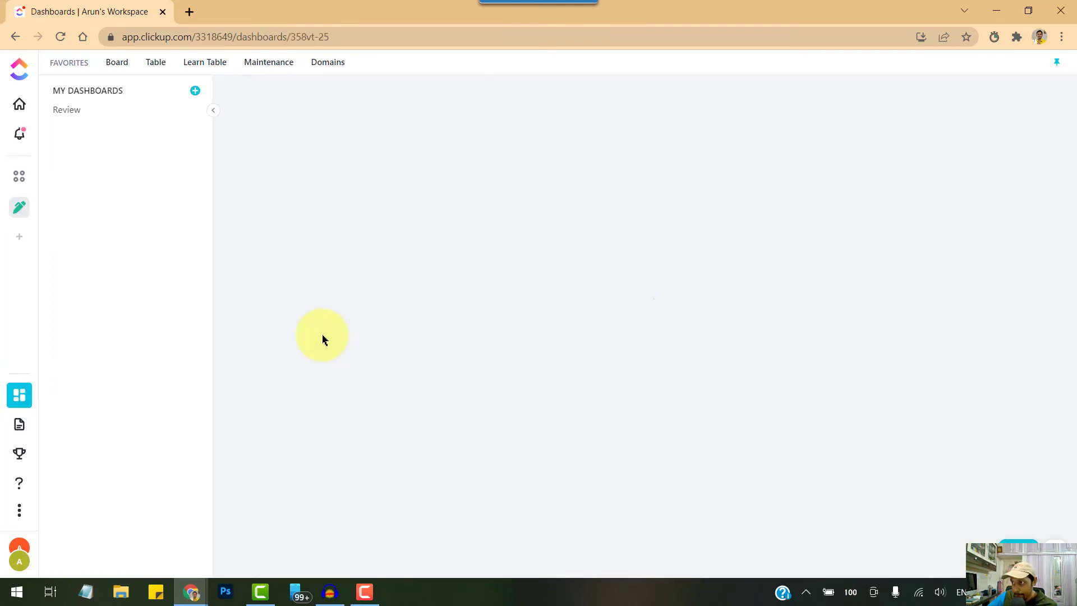
{"action": "left_click", "coordinate": [67, 109]}
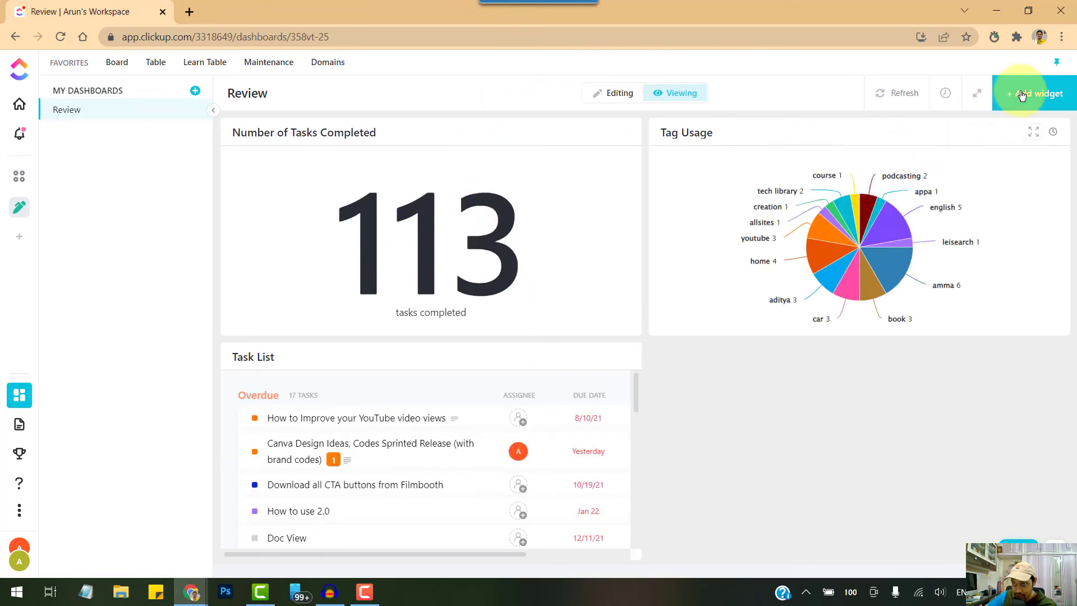
{"action": "left_click", "coordinate": [1034, 93]}
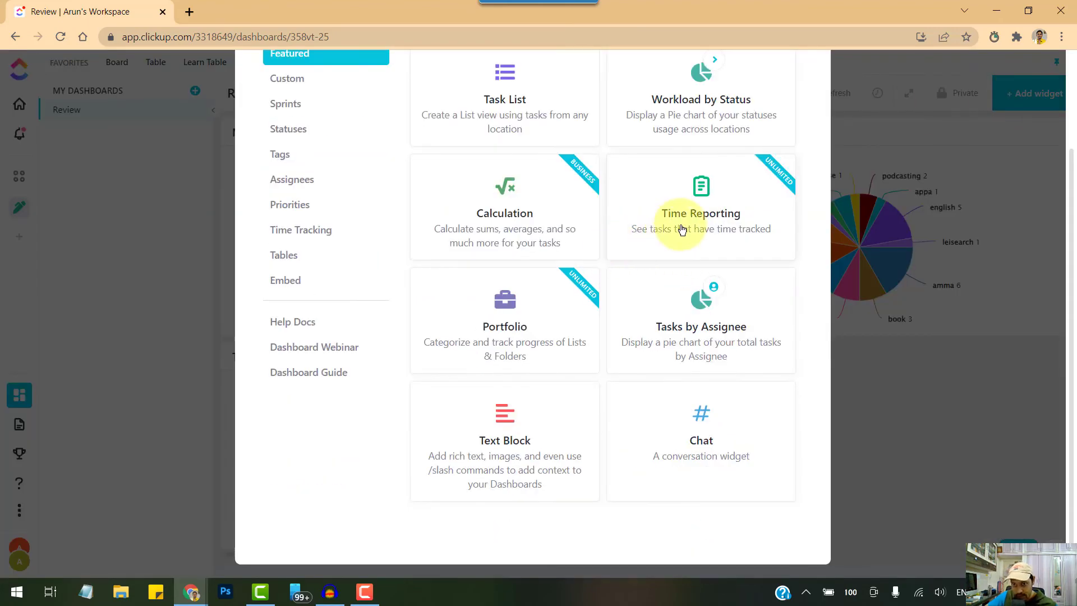
{"action": "mouse_move", "coordinate": [726, 432]}
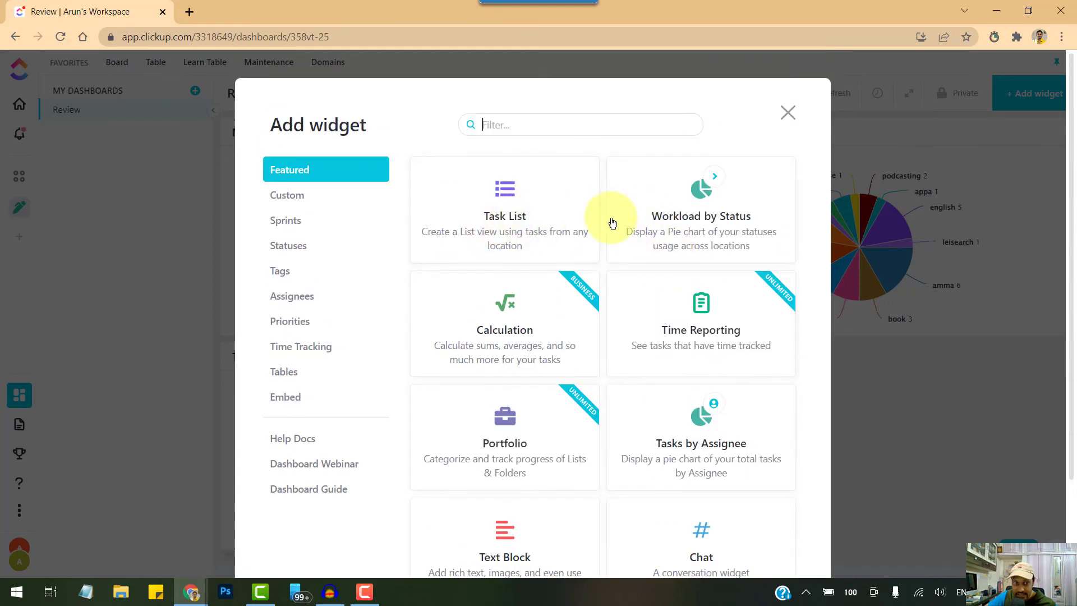
{"action": "mouse_move", "coordinate": [727, 149]}
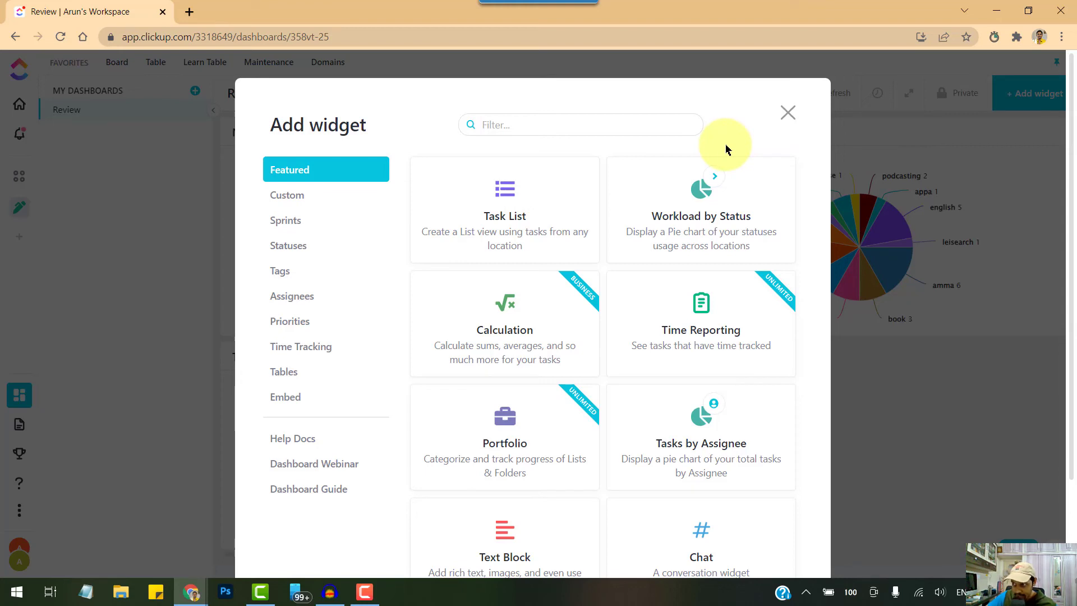
{"action": "mouse_move", "coordinate": [762, 126]}
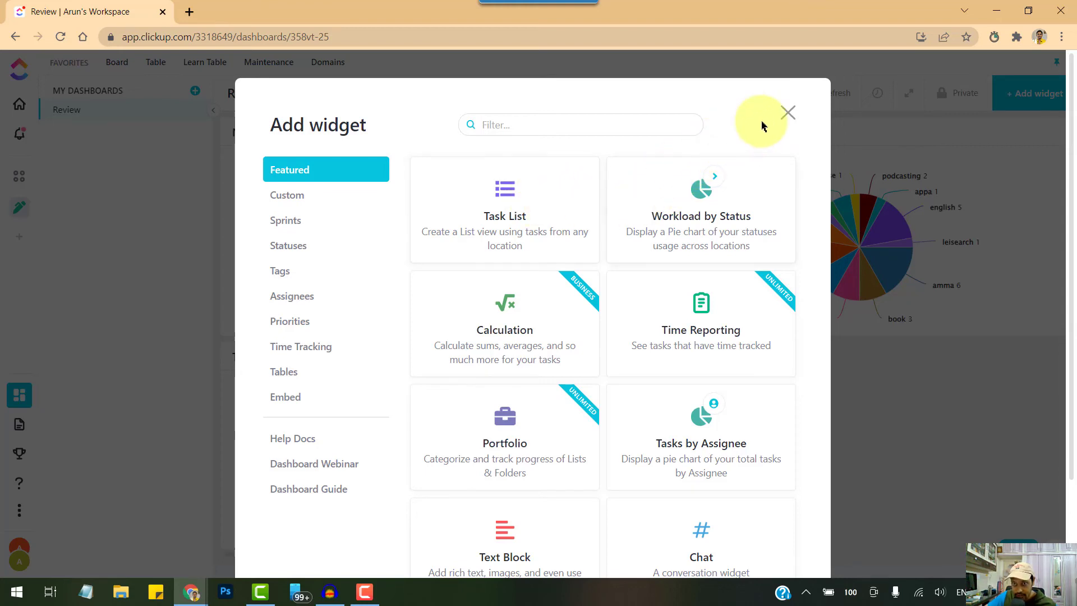
{"action": "left_click", "coordinate": [787, 112]}
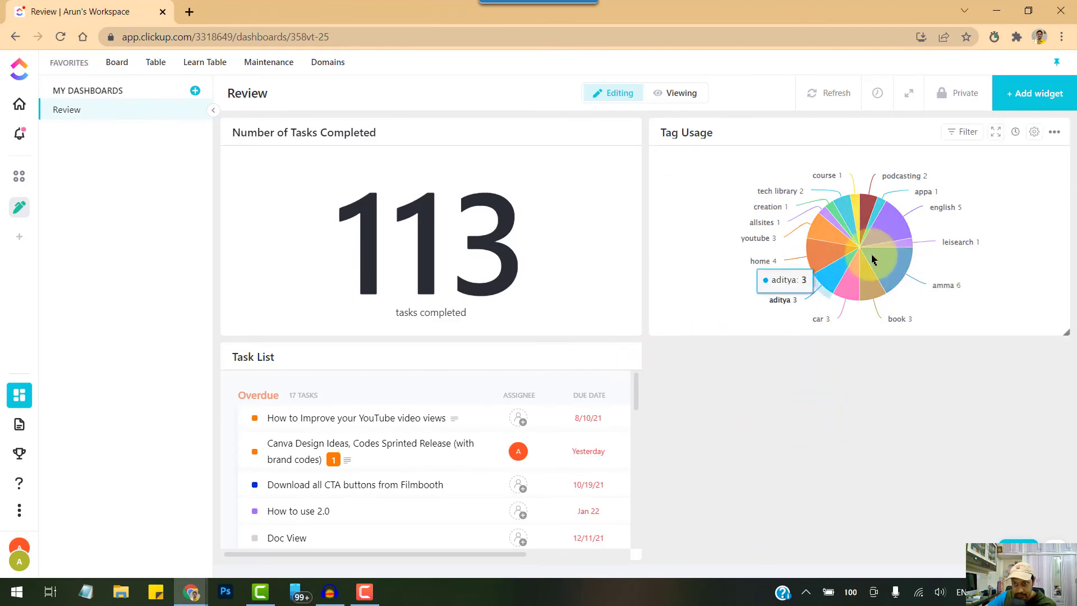
{"action": "mouse_move", "coordinate": [920, 390]}
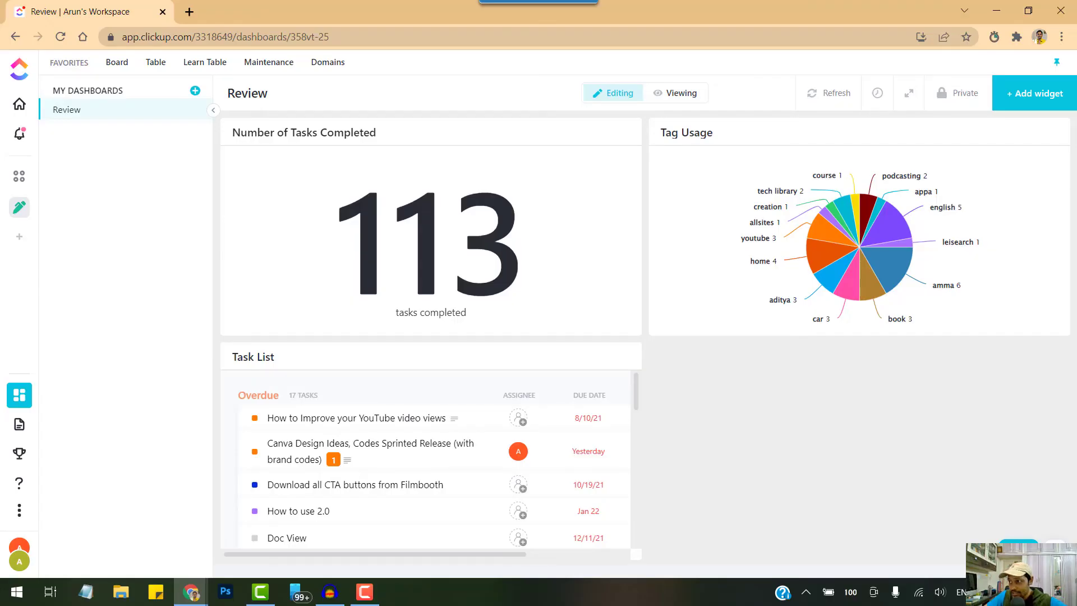
{"action": "mouse_move", "coordinate": [933, 363]}
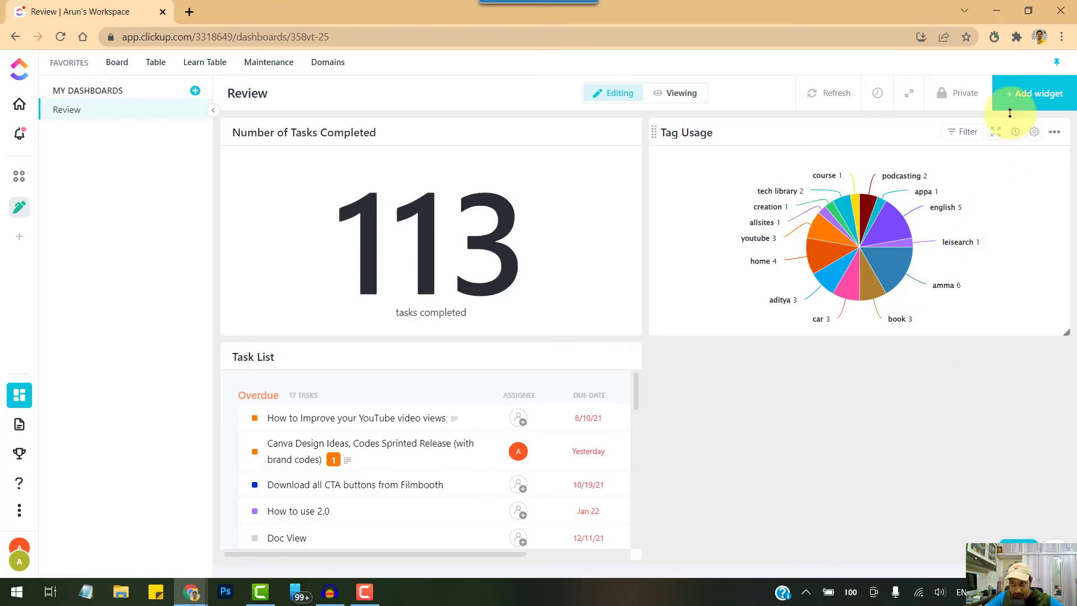
{"action": "mouse_move", "coordinate": [19, 104]}
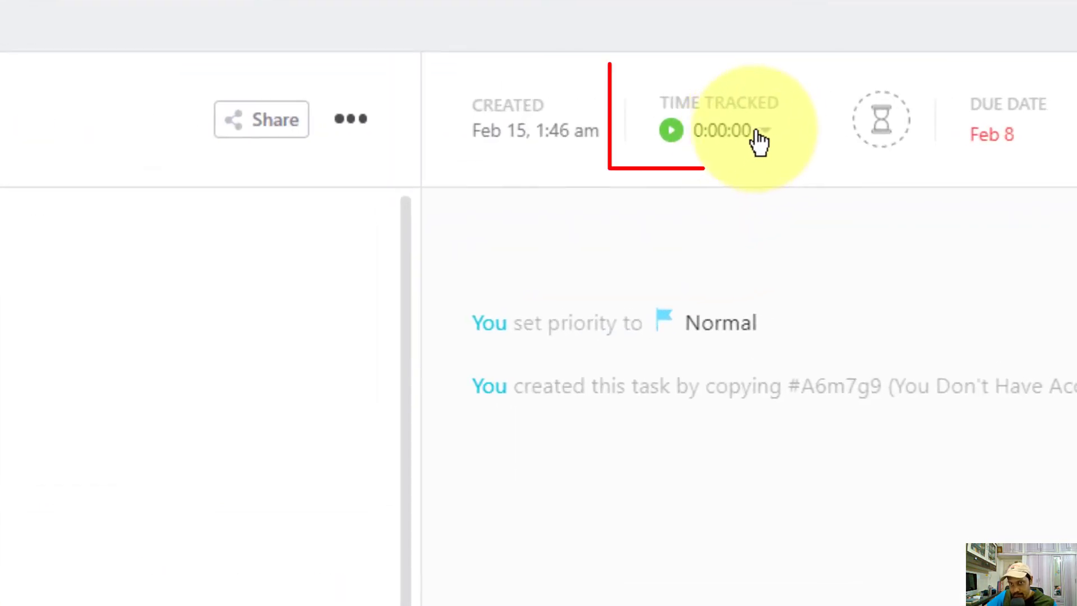
{"action": "mouse_move", "coordinate": [670, 131]}
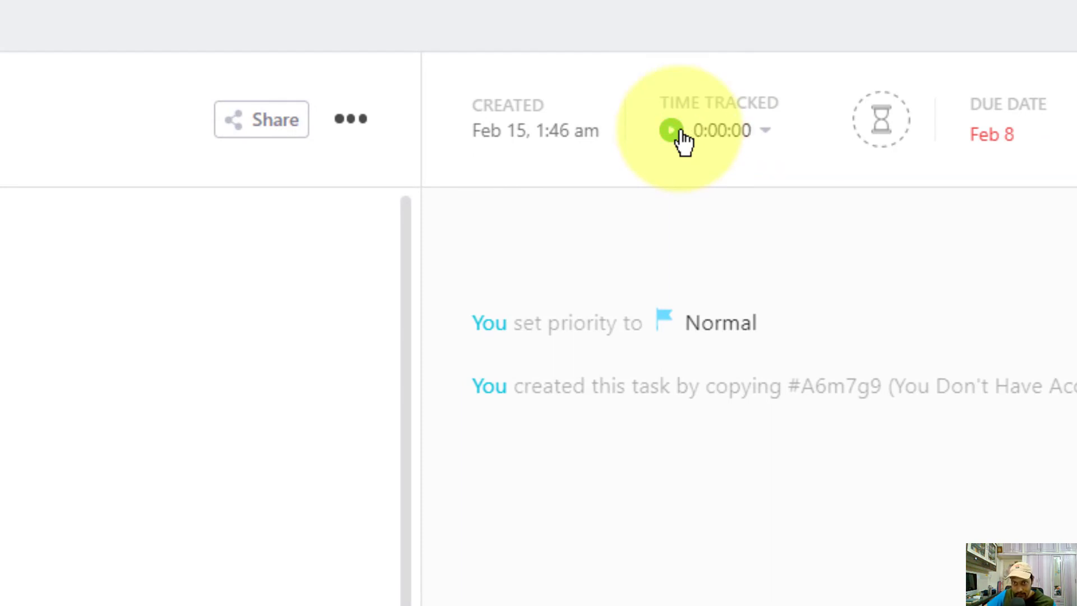
Start the Time Tracked timer on the task due Feb 8.
{"action": "left_click", "coordinate": [671, 130]}
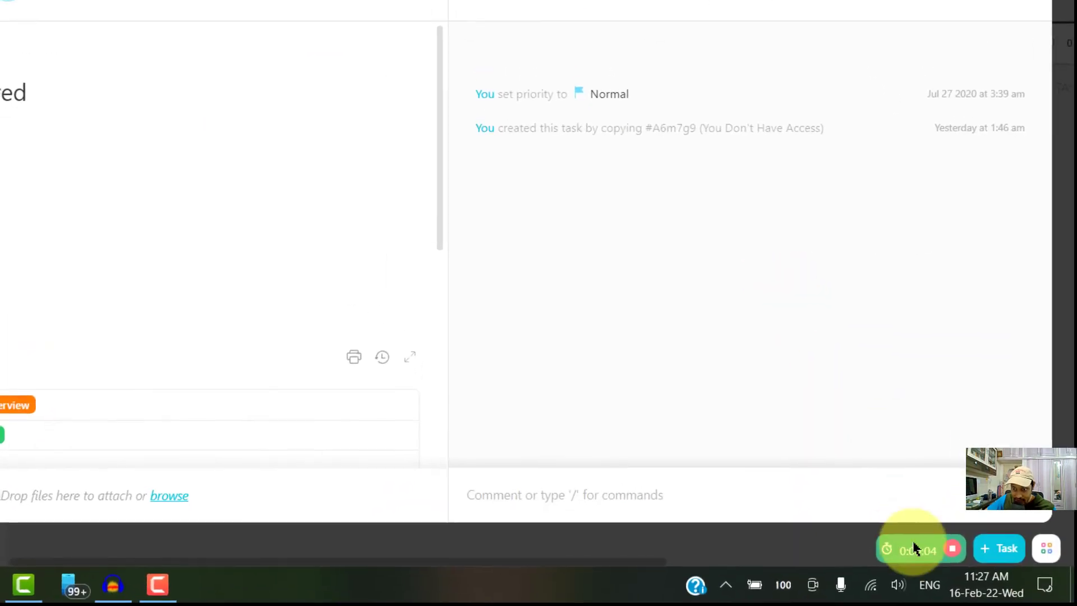